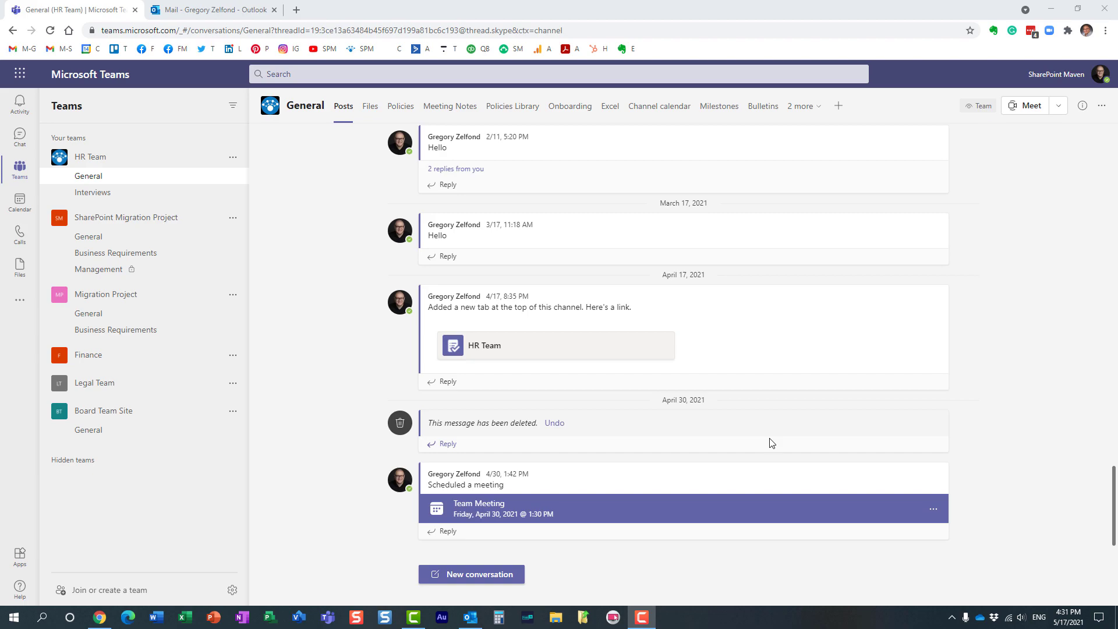
{"action": "mouse_move", "coordinate": [769, 444]}
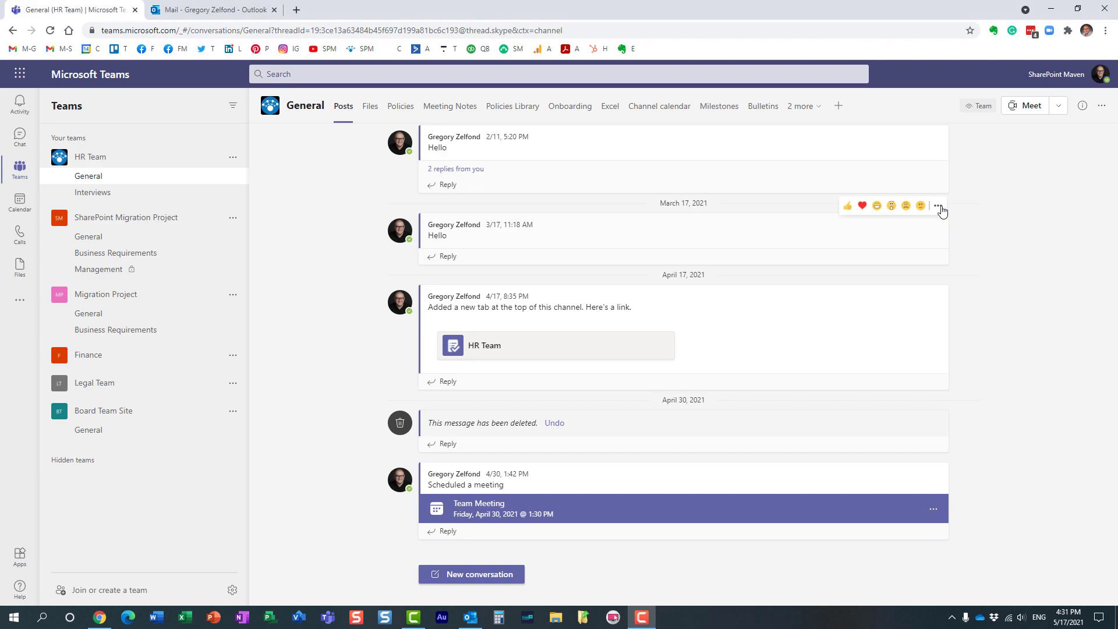
Glance at a channel post's options, then view the 'New file added - Financial Forms' email in Outlook
{"action": "left_click", "coordinate": [937, 206]}
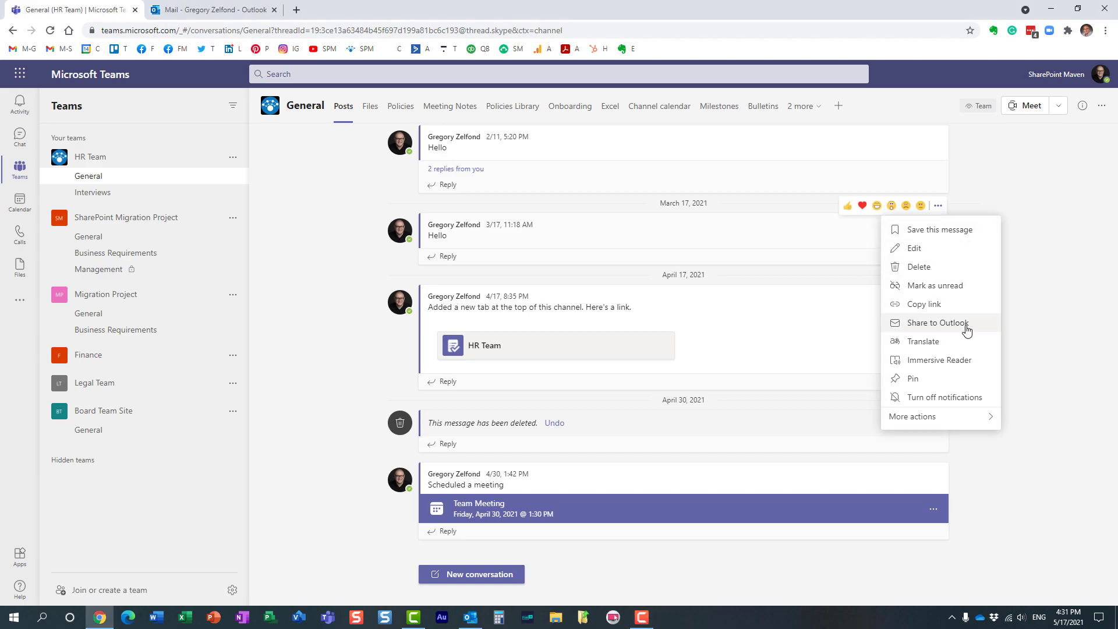
{"action": "mouse_move", "coordinate": [987, 332]}
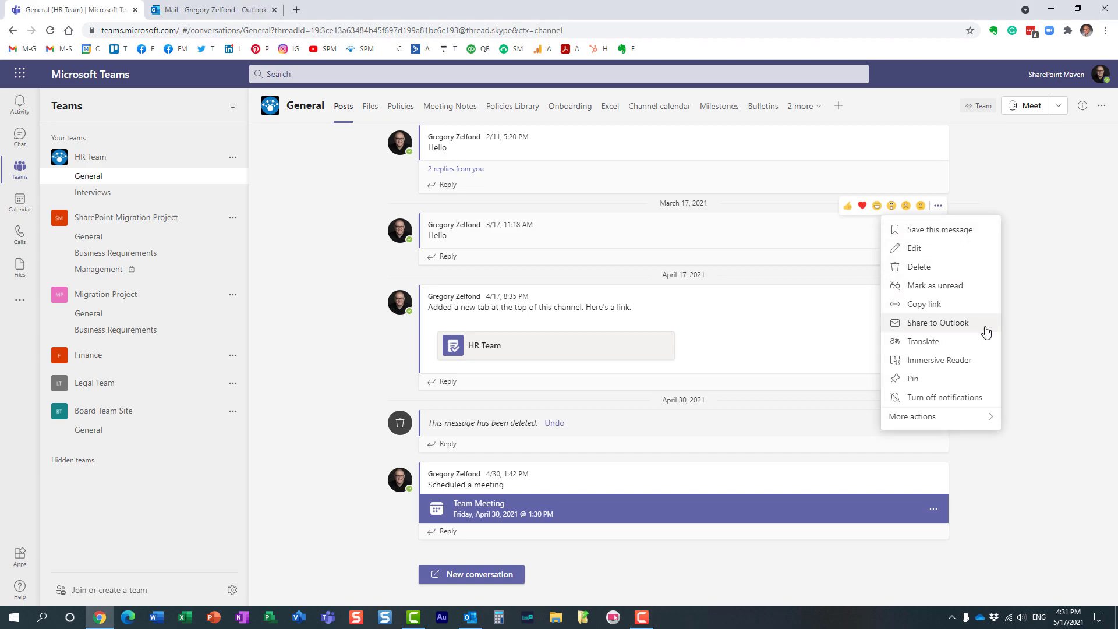
{"action": "left_click", "coordinate": [1051, 328]}
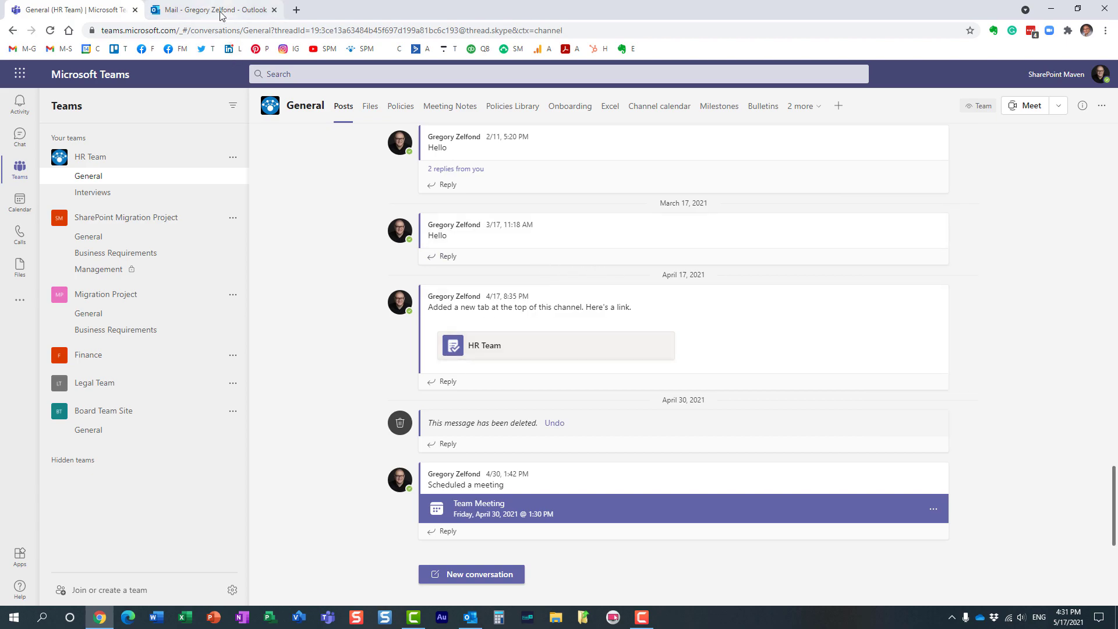
{"action": "left_click", "coordinate": [210, 9]}
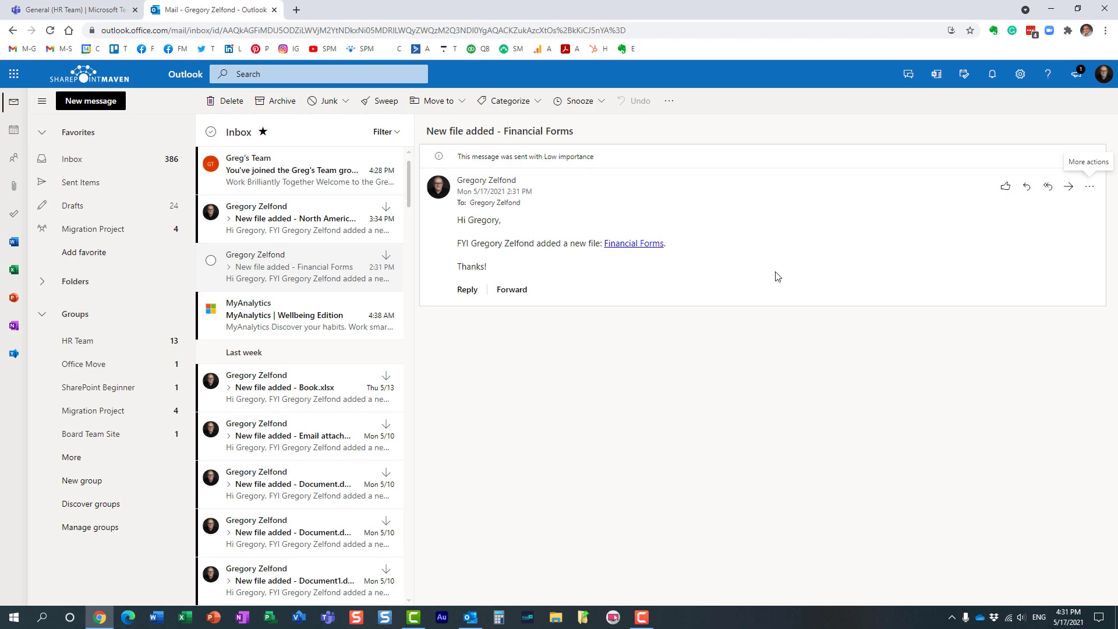
{"action": "mouse_move", "coordinate": [755, 300]}
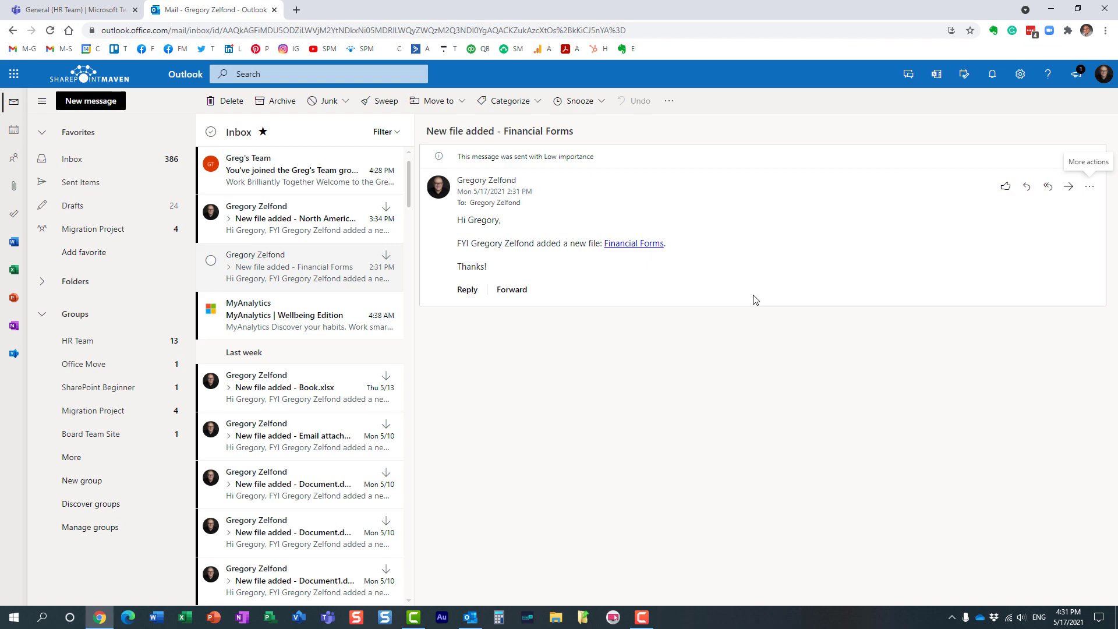
{"action": "mouse_move", "coordinate": [565, 255]}
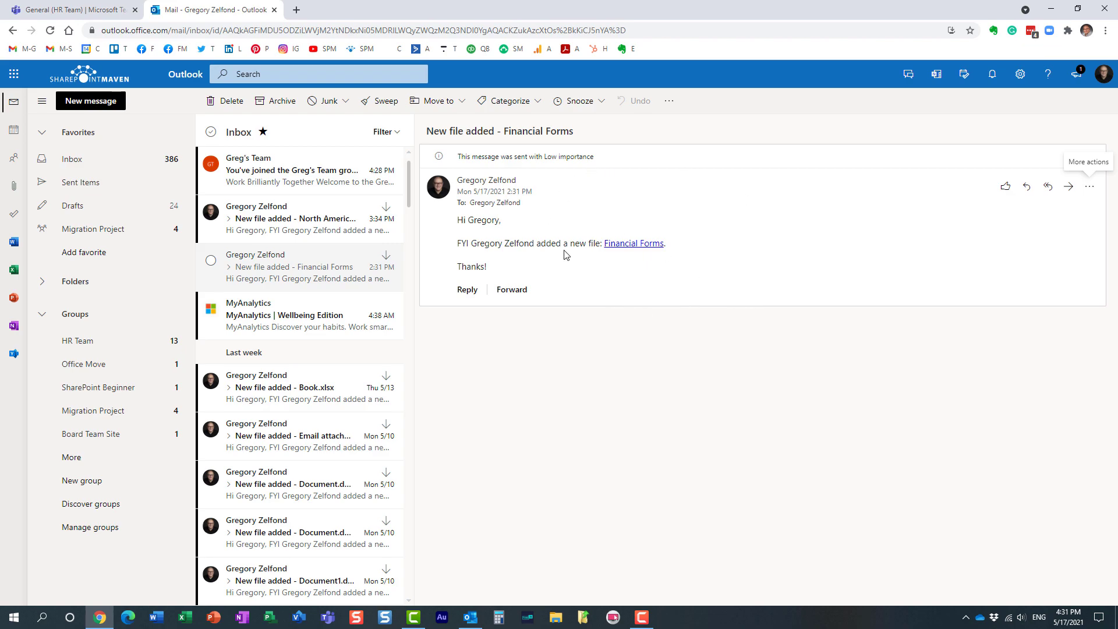
{"action": "mouse_move", "coordinate": [591, 269]}
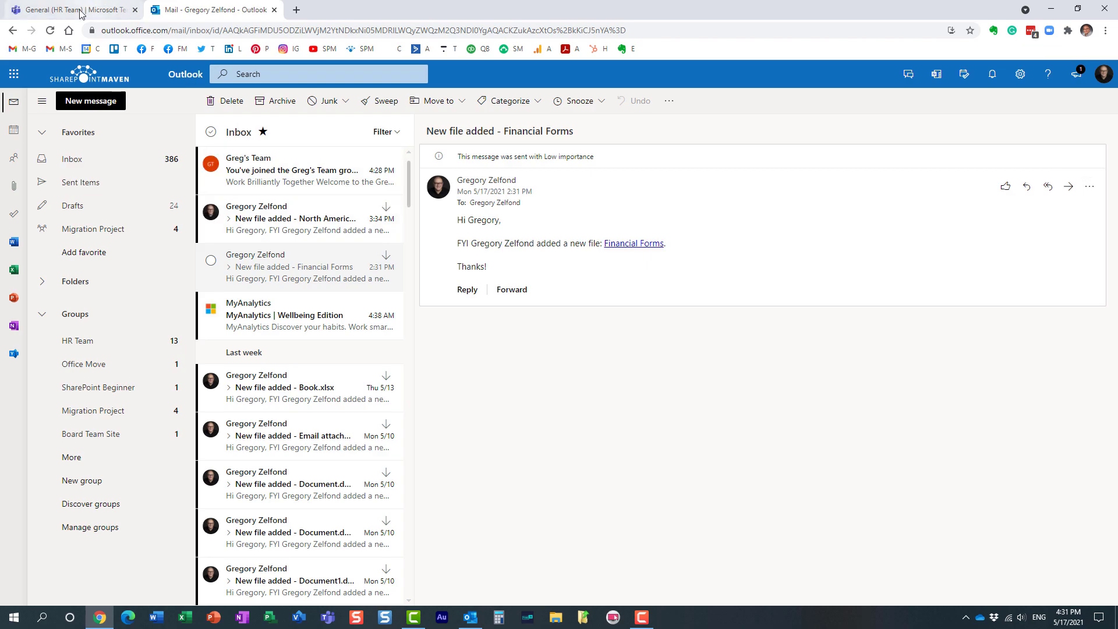
Back in Teams, get the HR Team General channel's email address from its options menu
{"action": "left_click", "coordinate": [71, 9]}
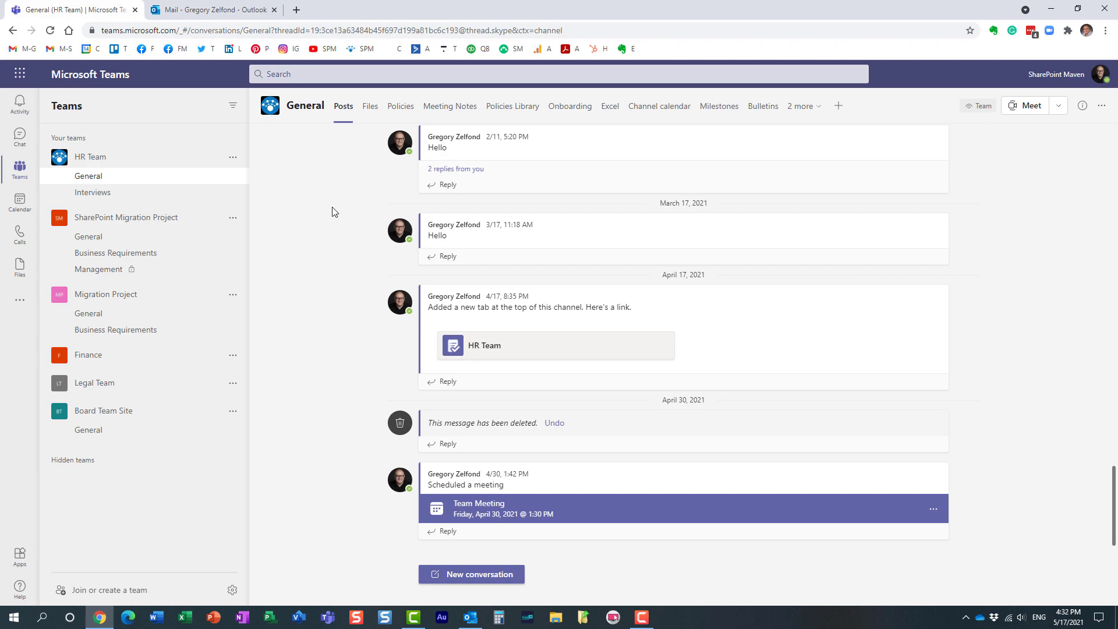
{"action": "mouse_move", "coordinate": [235, 181]}
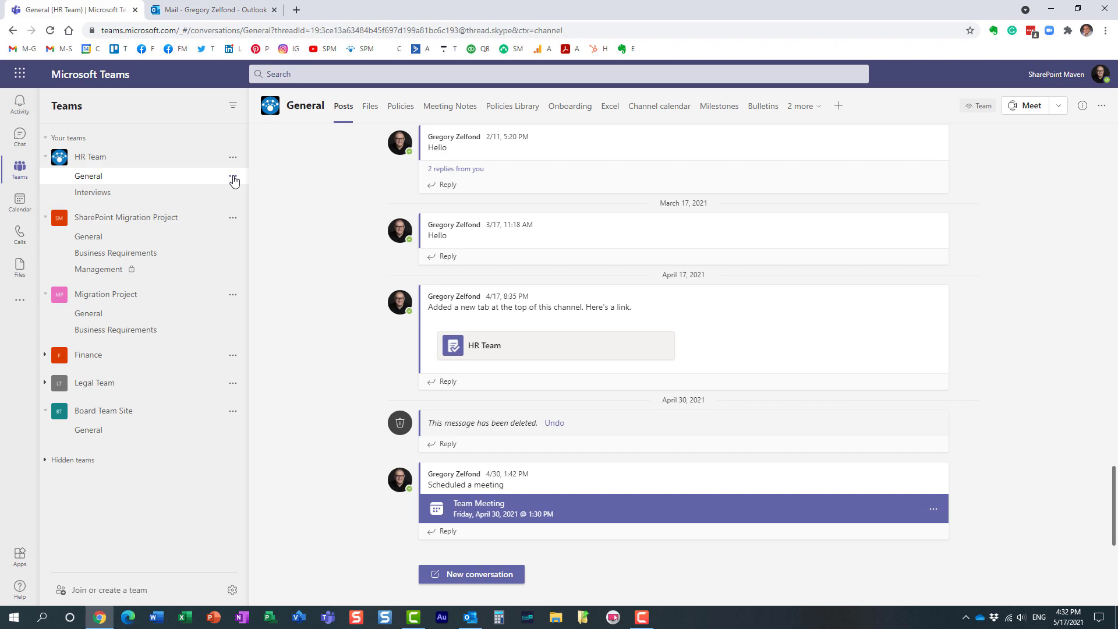
{"action": "left_click", "coordinate": [232, 176]}
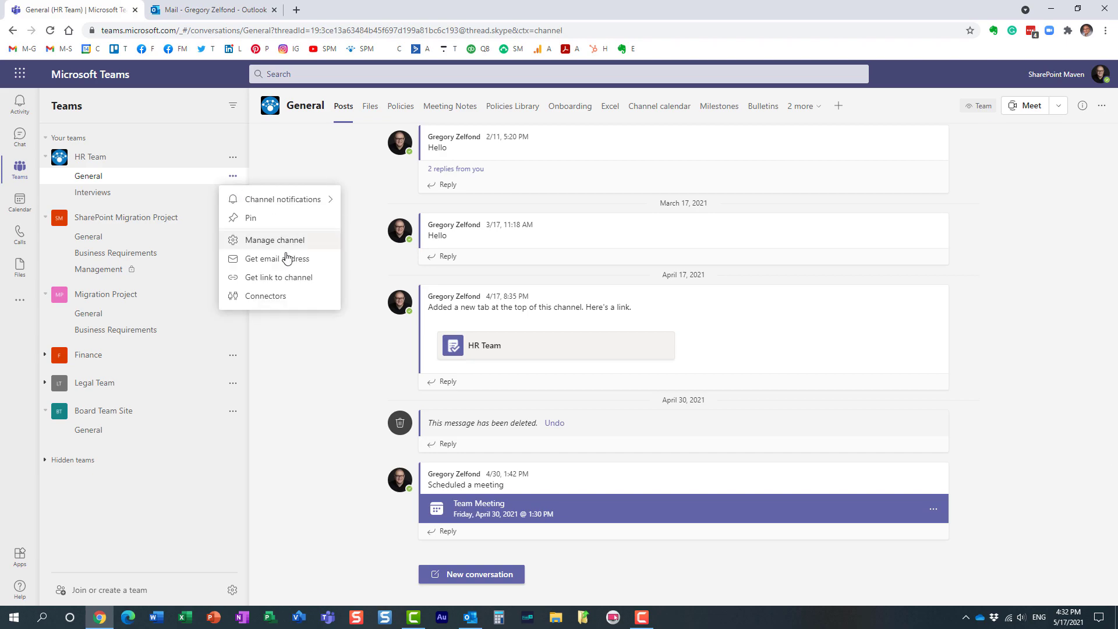
{"action": "left_click", "coordinate": [285, 263]}
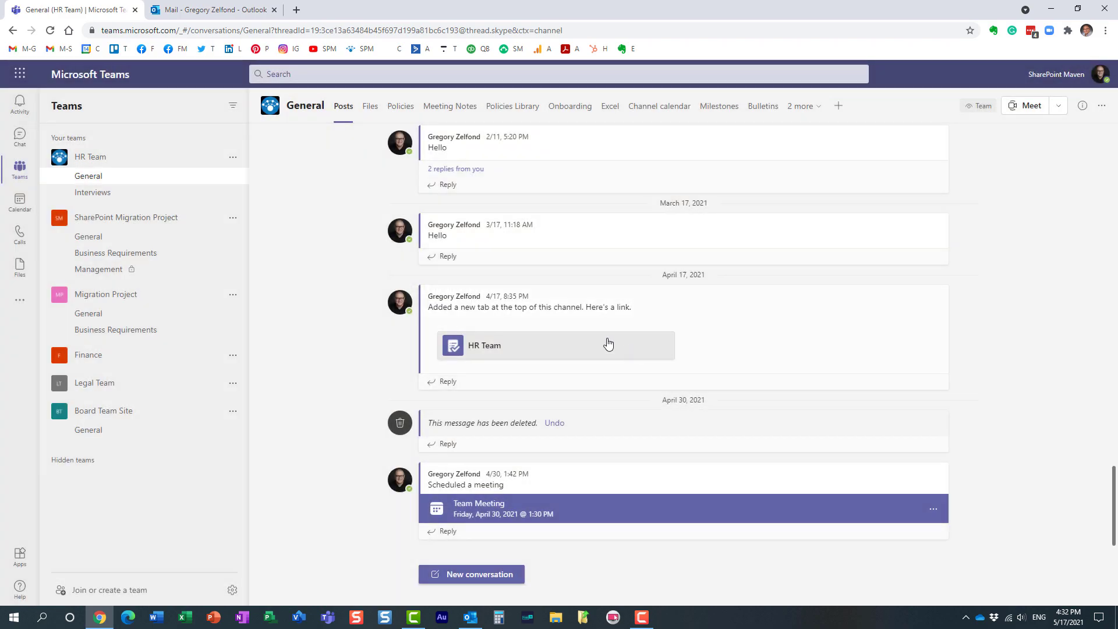
Forward the Financial Forms email to the General channel address, sending despite the link warning
{"action": "left_click", "coordinate": [212, 9]}
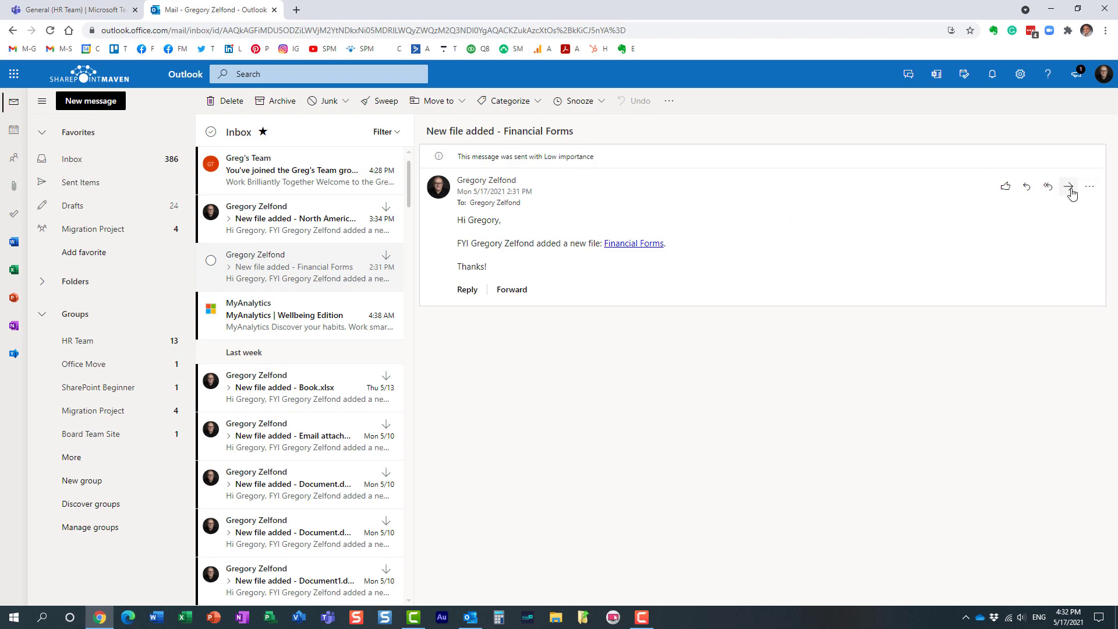
{"action": "mouse_move", "coordinate": [1021, 193]}
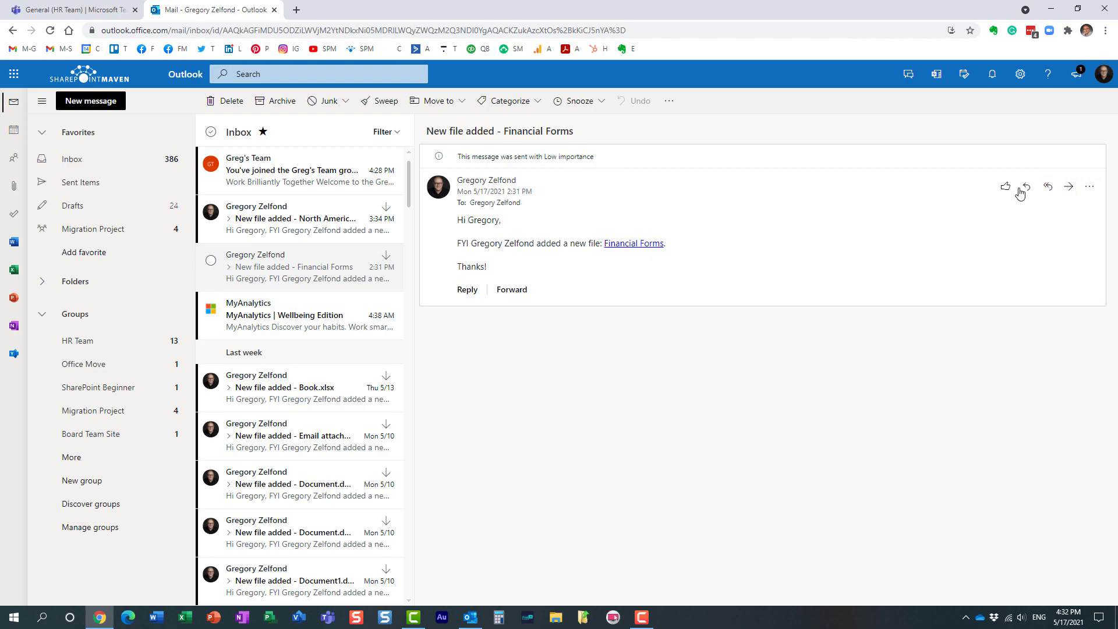
{"action": "left_click", "coordinate": [1068, 187]}
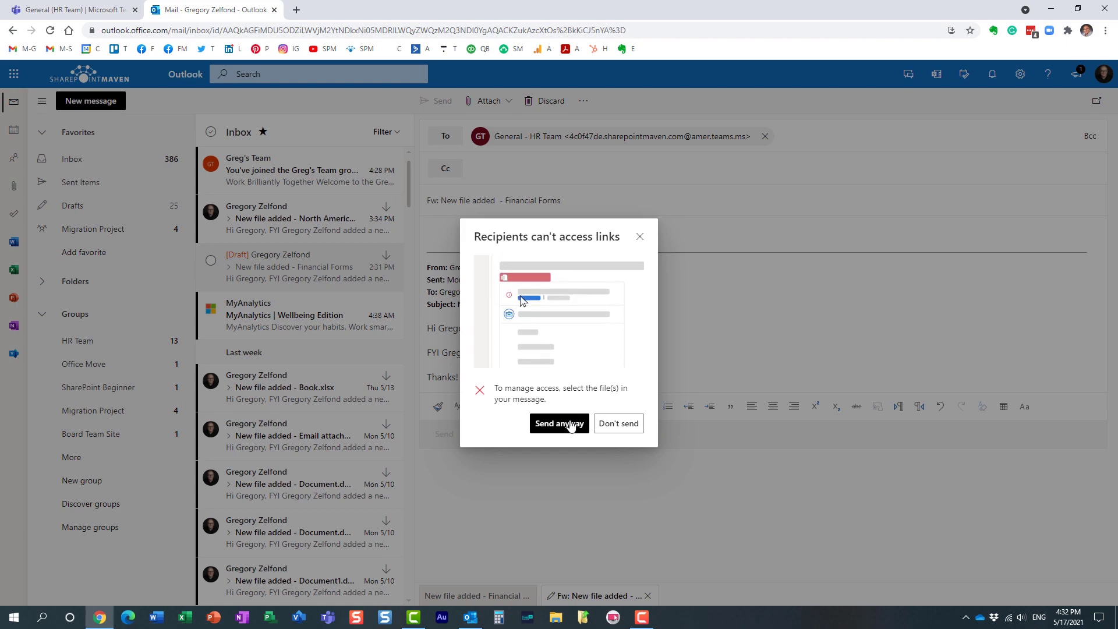
{"action": "left_click", "coordinate": [559, 422]}
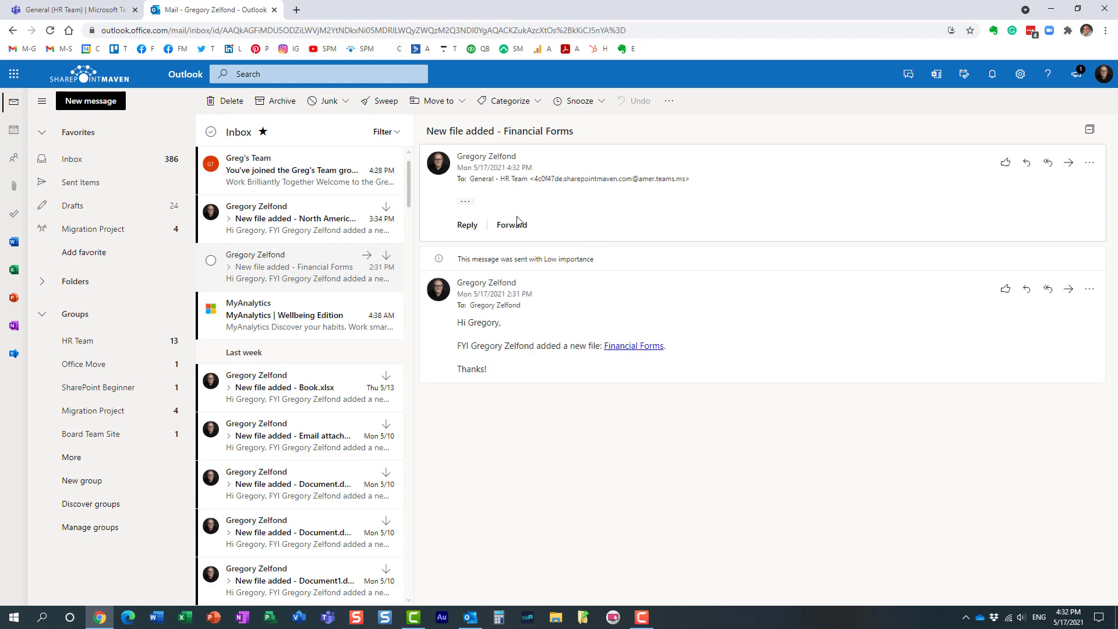
{"action": "mouse_move", "coordinate": [250, 97]}
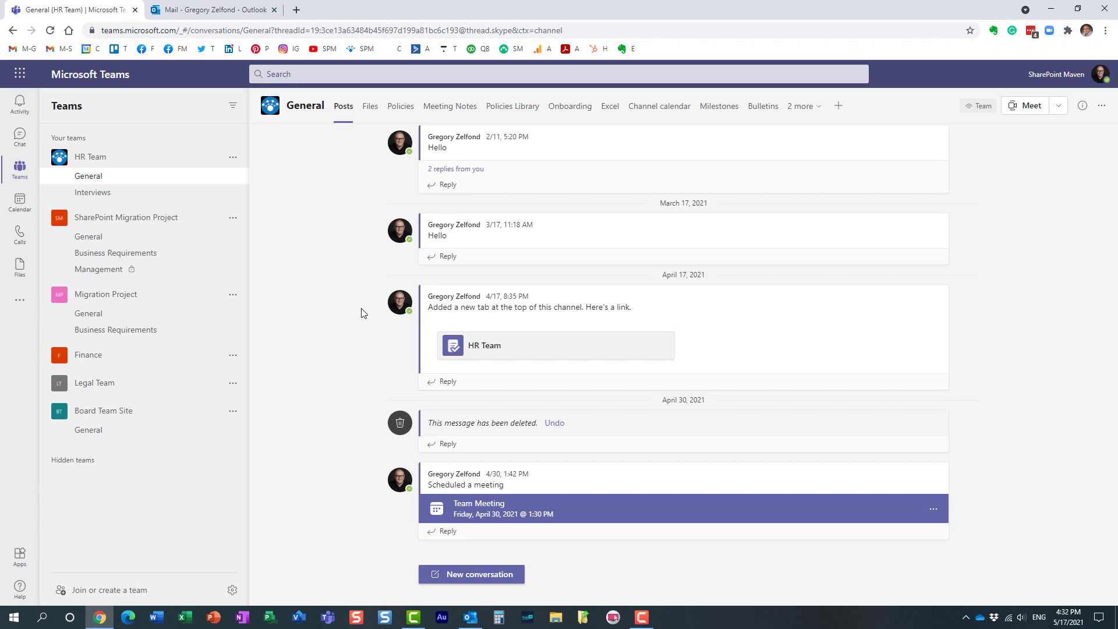
Scroll General channel posts to the forwarded Financial Forms email, then open the channel's options
{"action": "scroll", "scroll_direction": "down", "scroll_amount": 3}
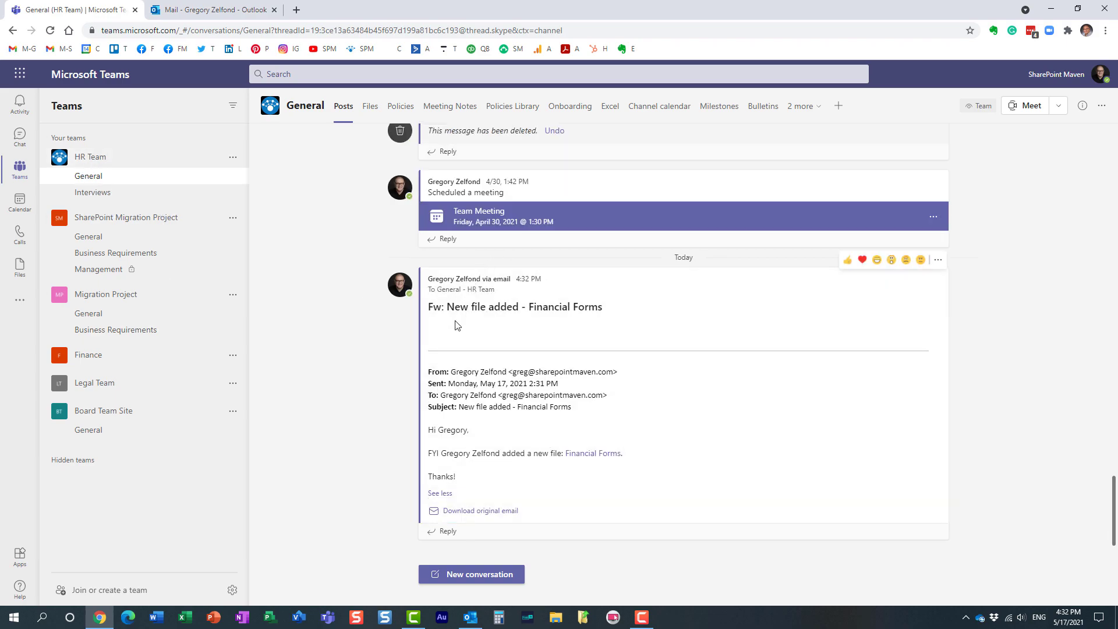
{"action": "mouse_move", "coordinate": [547, 394]}
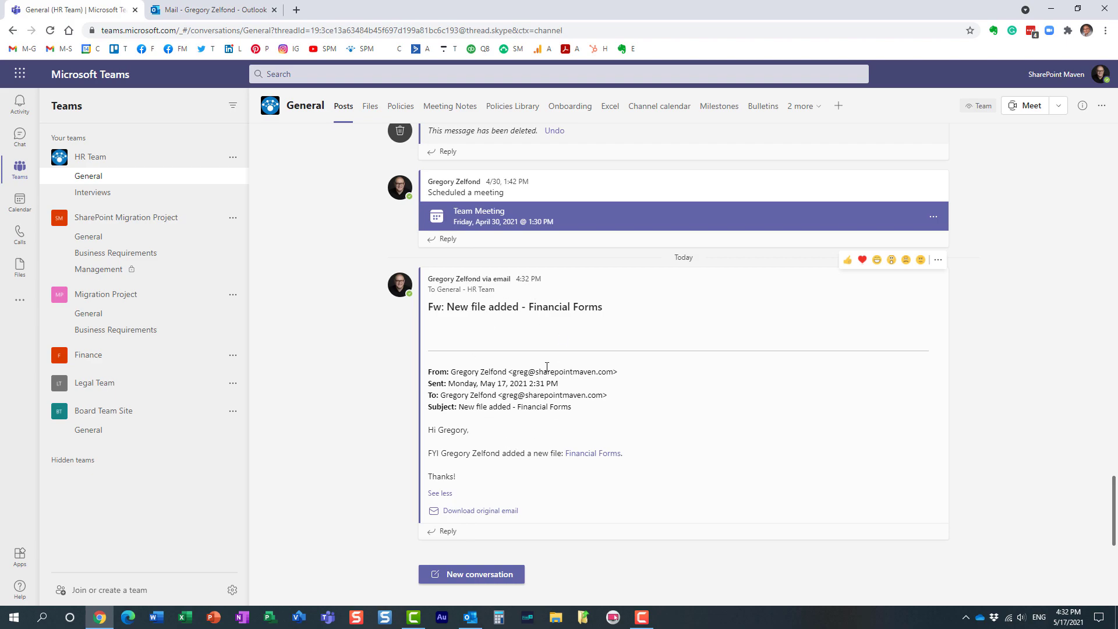
{"action": "mouse_move", "coordinate": [531, 370]}
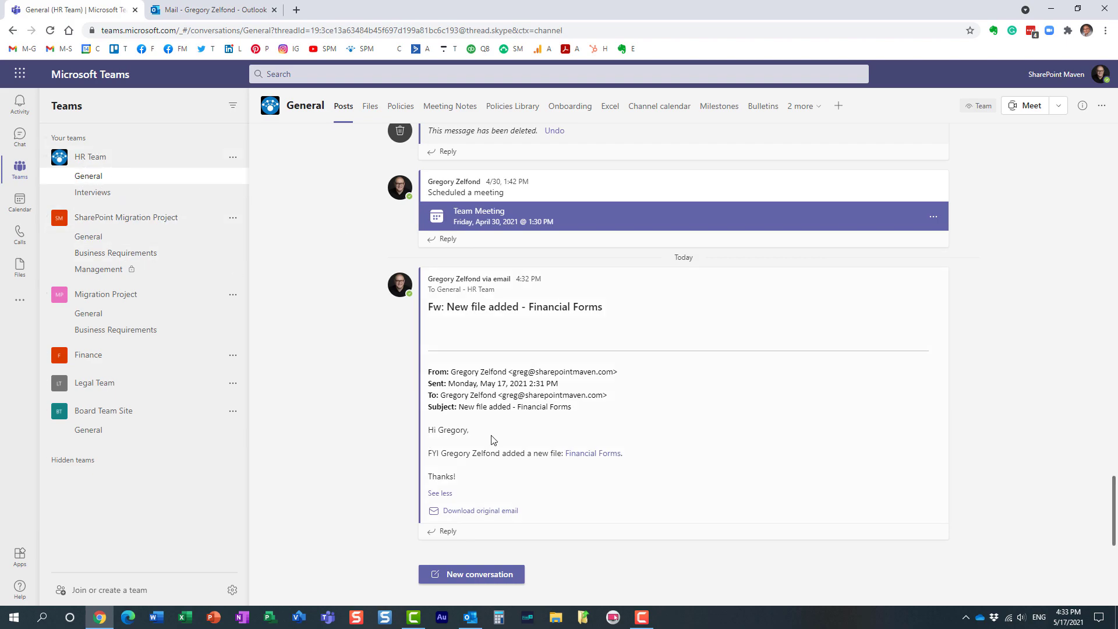
{"action": "mouse_move", "coordinate": [416, 421]}
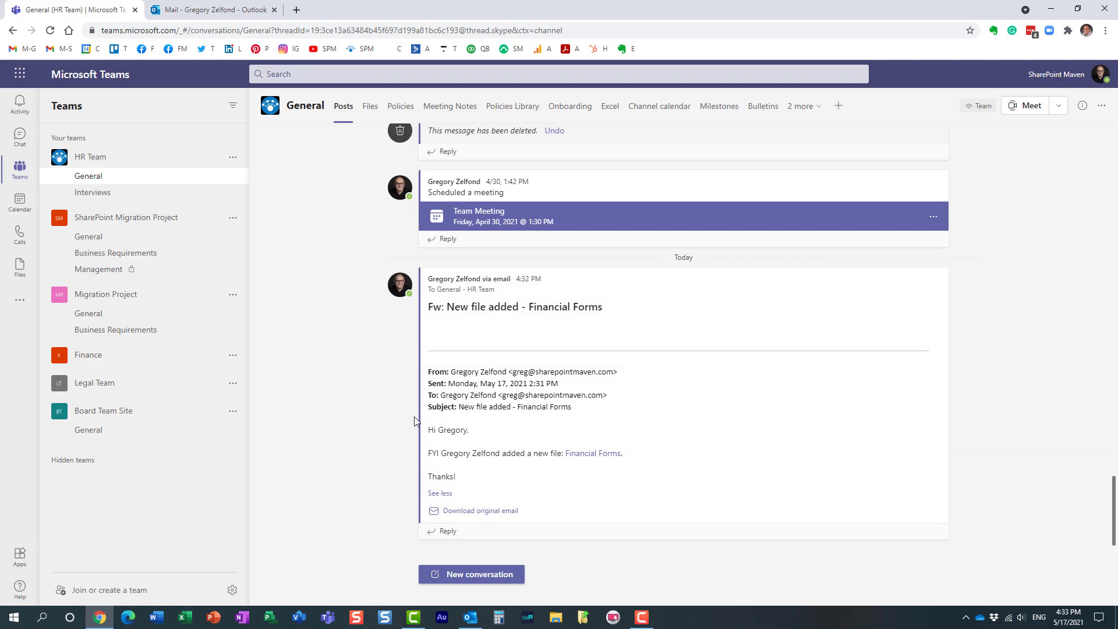
{"action": "mouse_move", "coordinate": [368, 421]}
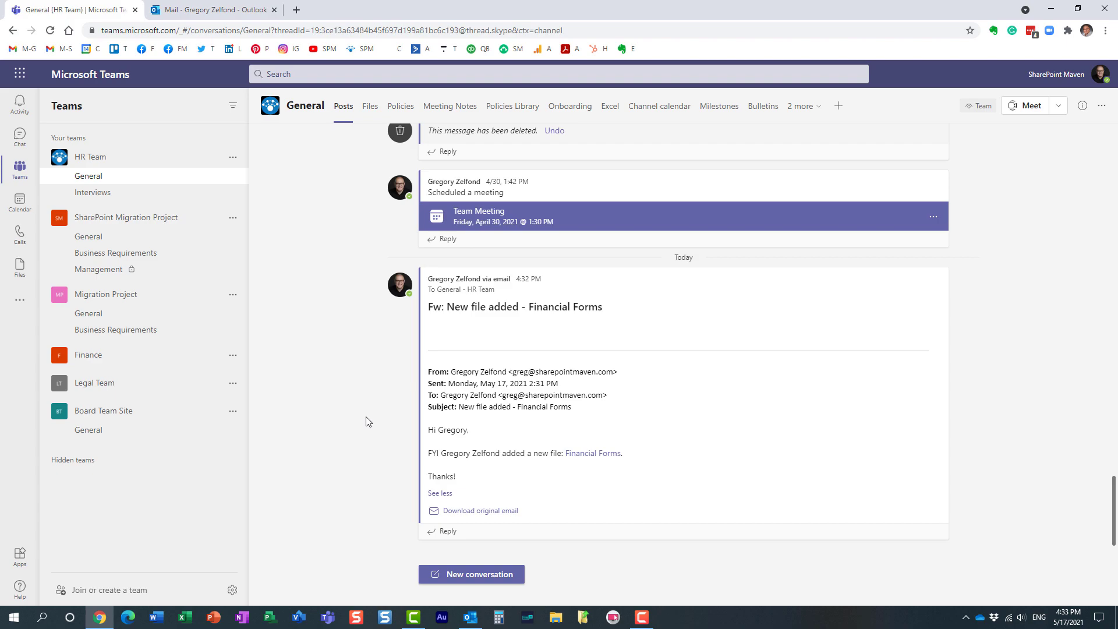
{"action": "mouse_move", "coordinate": [319, 316]}
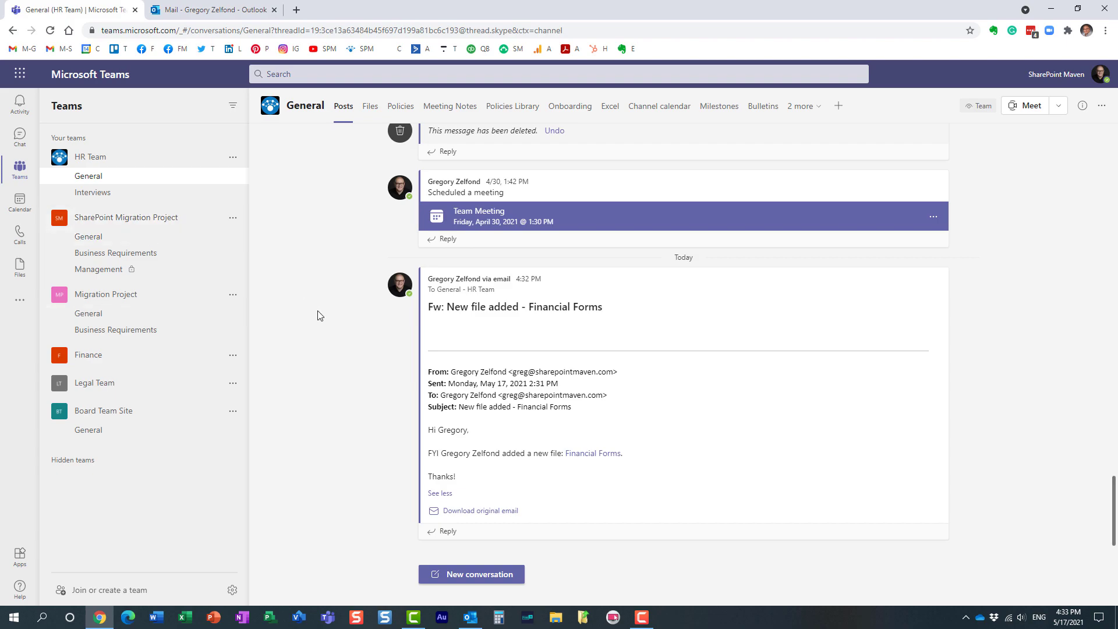
{"action": "left_click", "coordinate": [232, 176]}
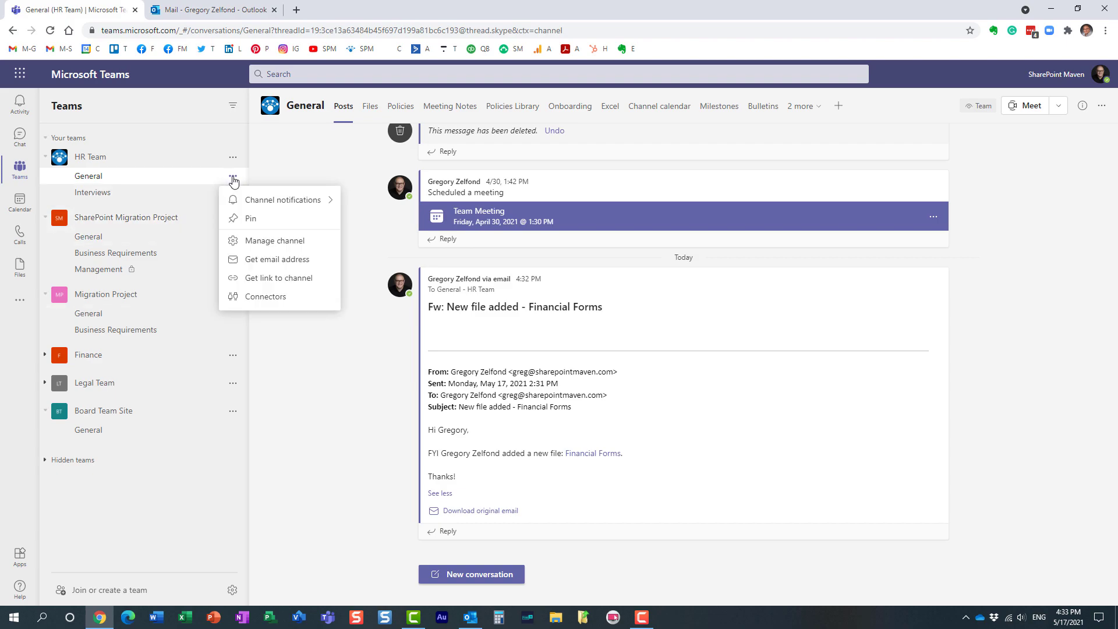
{"action": "mouse_move", "coordinate": [295, 164]}
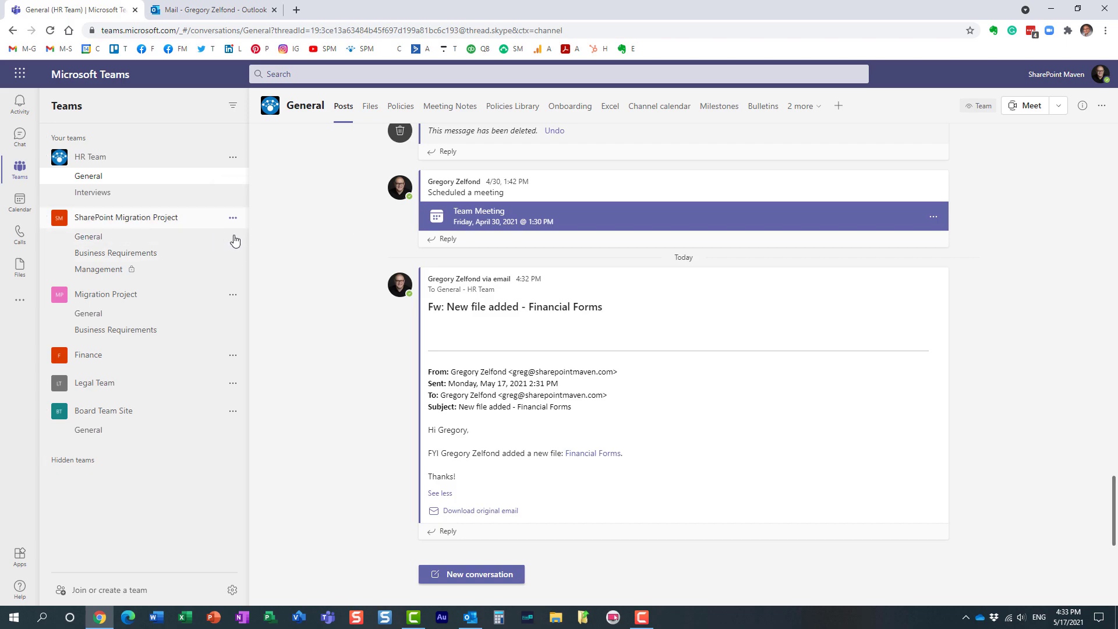
Return to Outlook and show the Financial Forms email's more-actions menu
{"action": "left_click", "coordinate": [212, 9]}
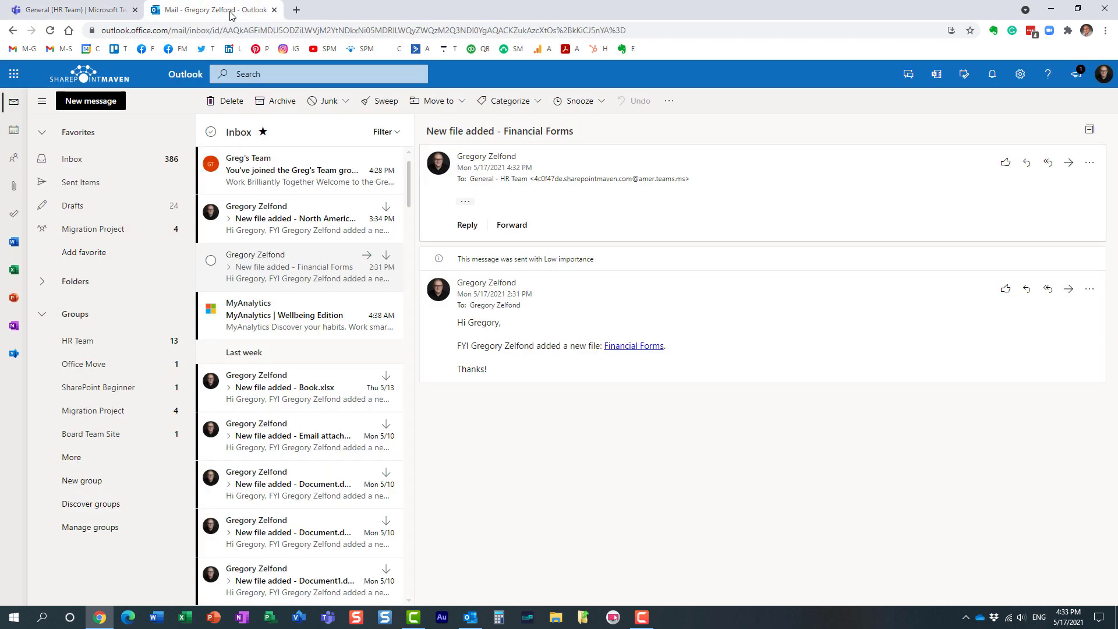
{"action": "mouse_move", "coordinate": [328, 286]}
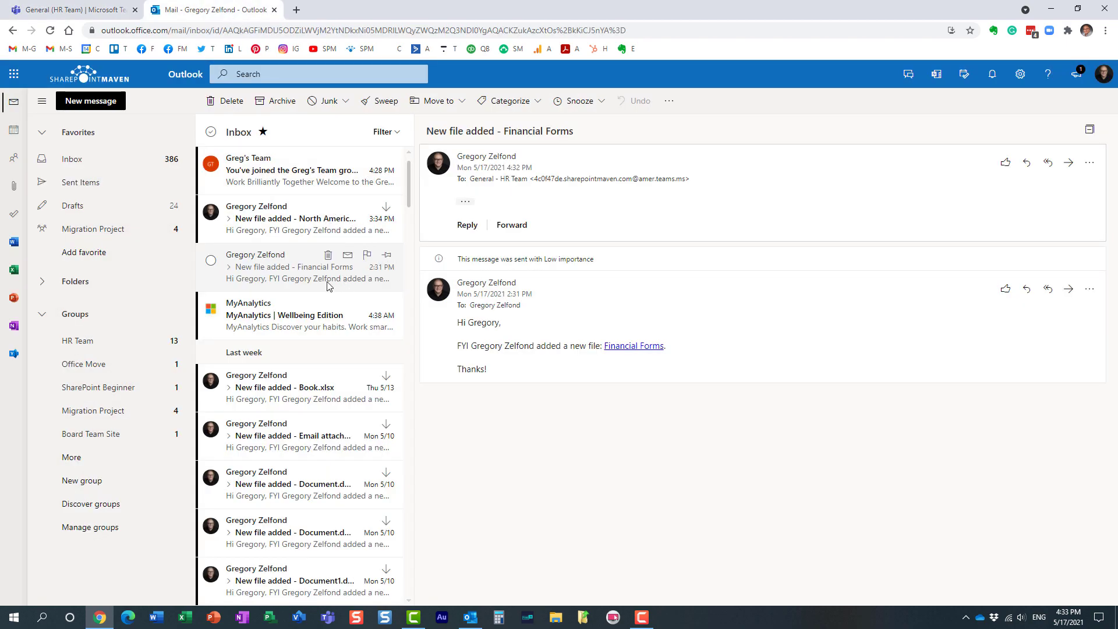
{"action": "mouse_move", "coordinate": [489, 300]}
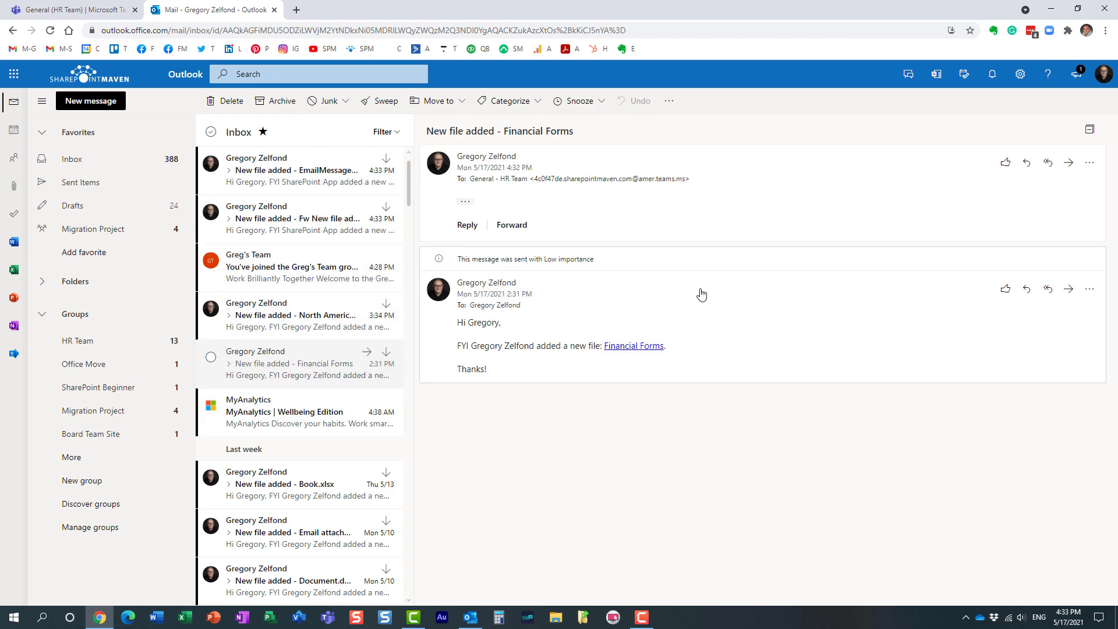
{"action": "mouse_move", "coordinate": [1070, 289]}
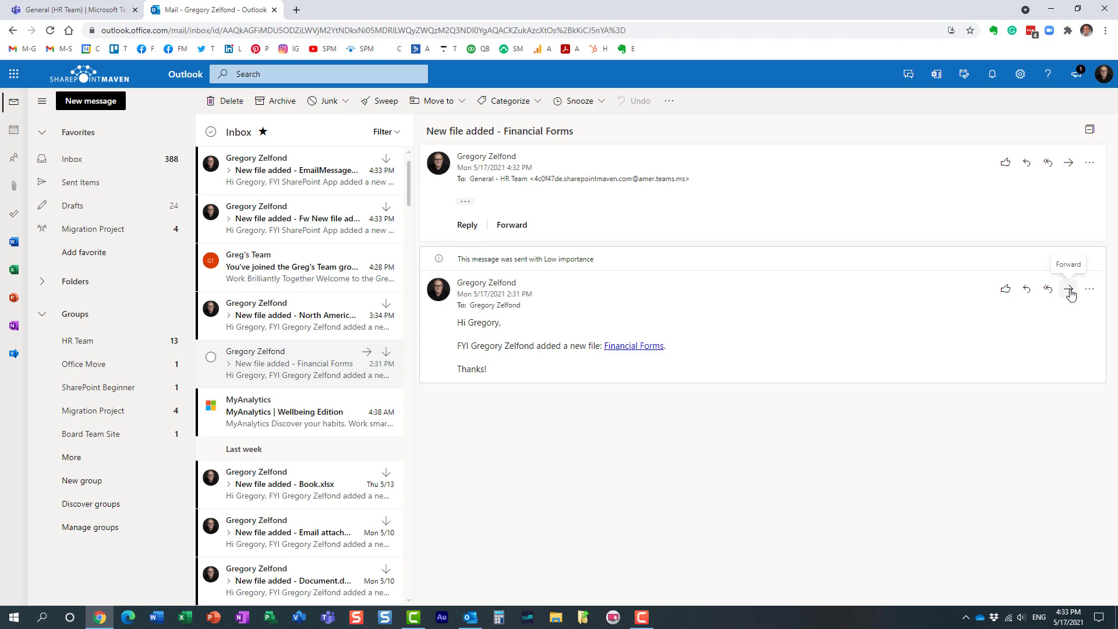
{"action": "mouse_move", "coordinate": [1083, 296]}
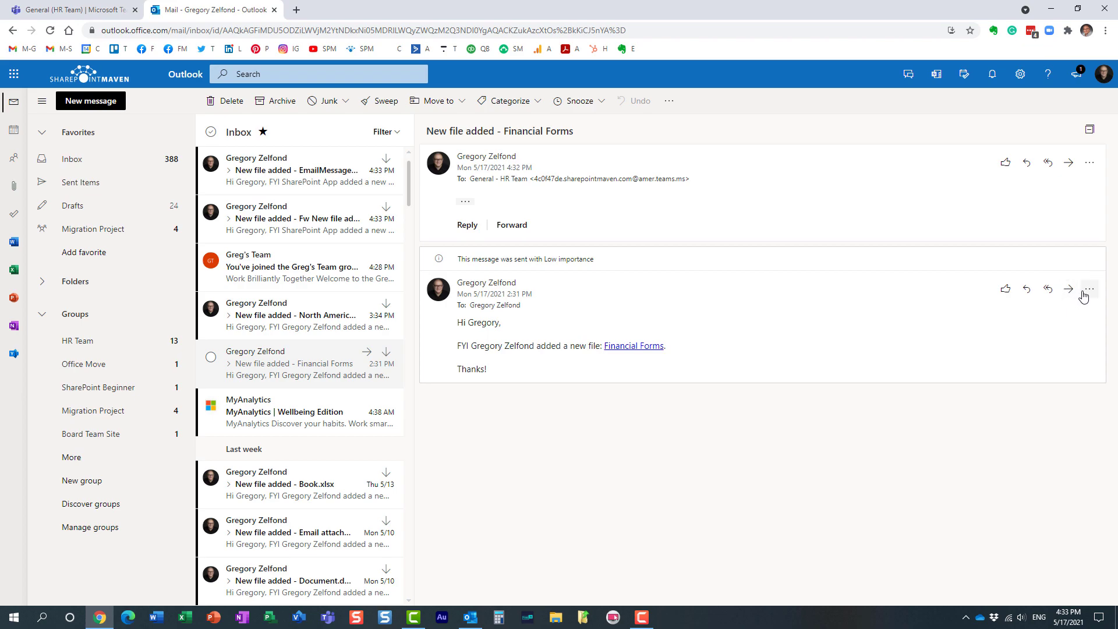
{"action": "mouse_move", "coordinate": [1090, 289]}
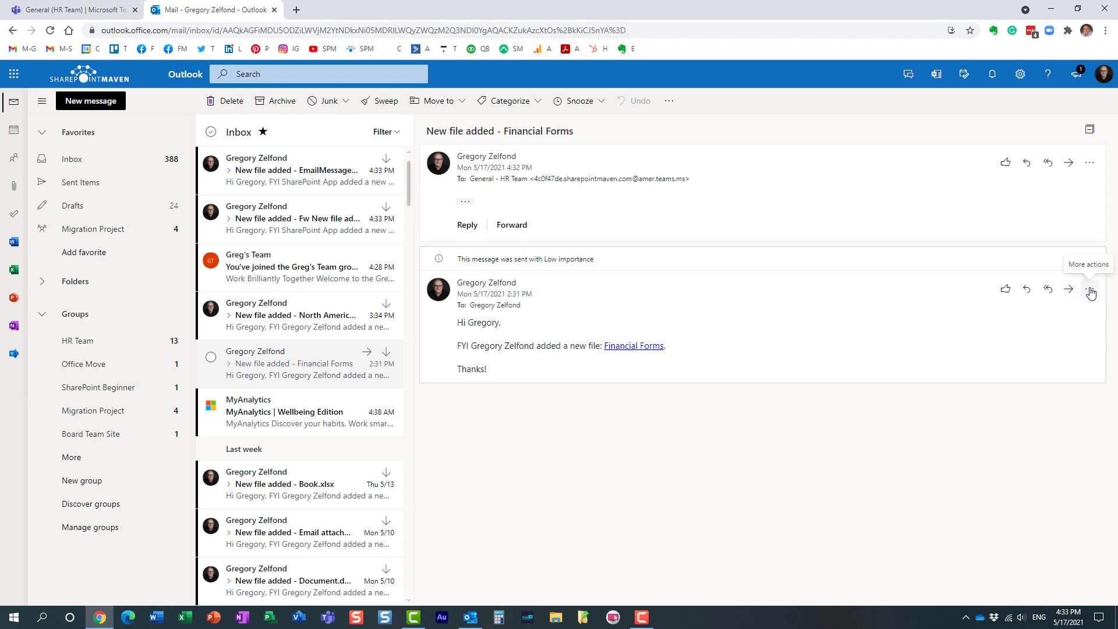
{"action": "left_click", "coordinate": [1090, 289]}
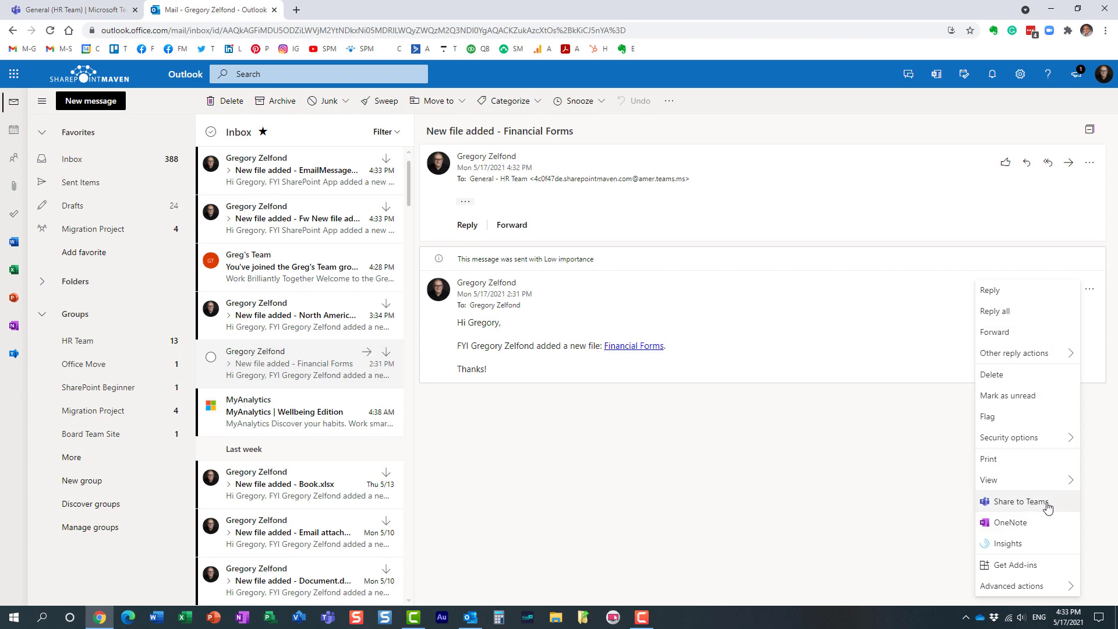
Share the email to Teams, searching 'hr' and choosing General (HR Team)
{"action": "left_click", "coordinate": [1018, 501]}
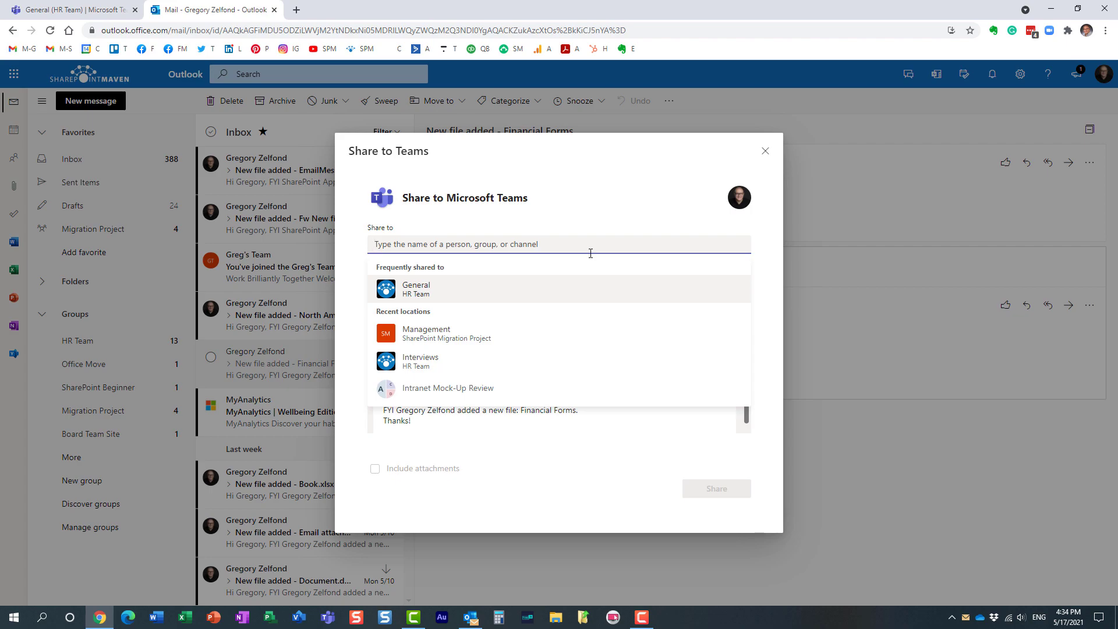
{"action": "mouse_move", "coordinate": [458, 266]}
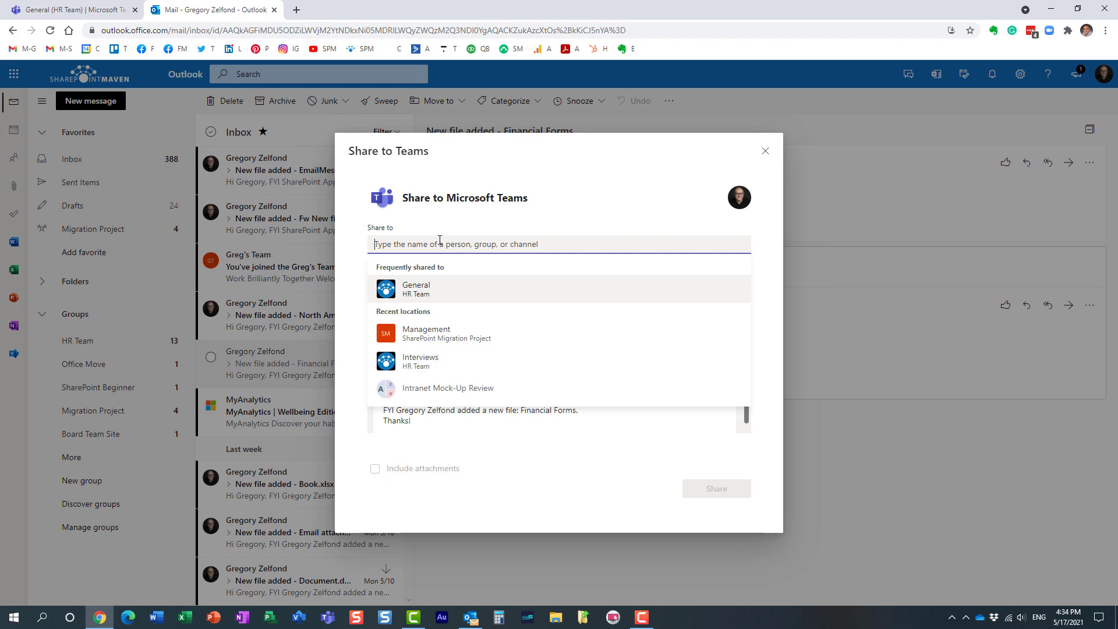
{"action": "type", "text": "hr"}
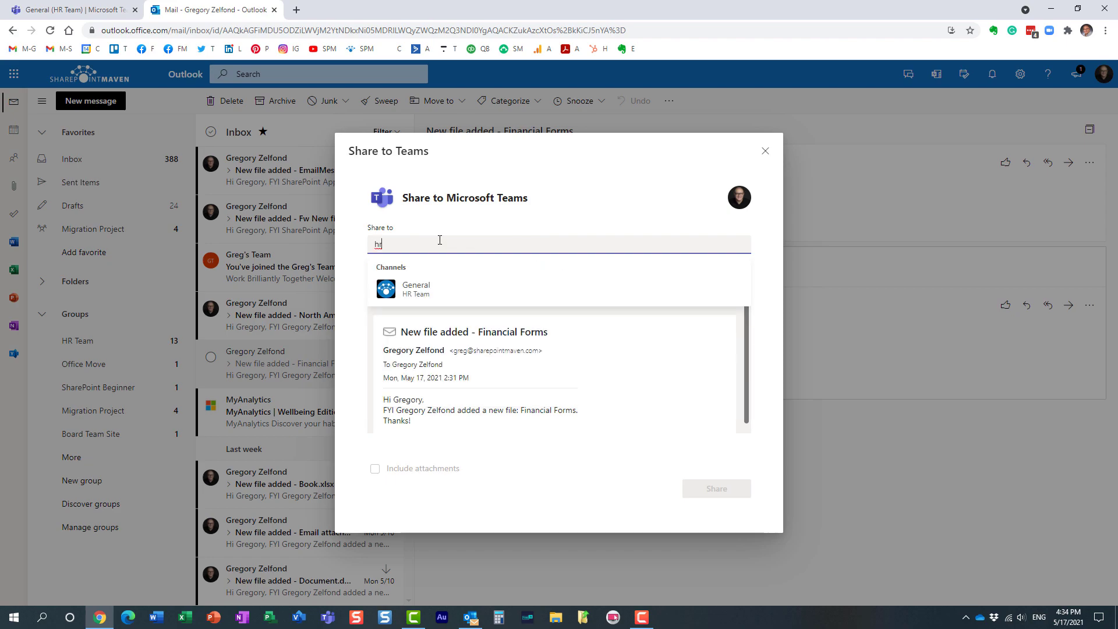
{"action": "mouse_move", "coordinate": [426, 288]}
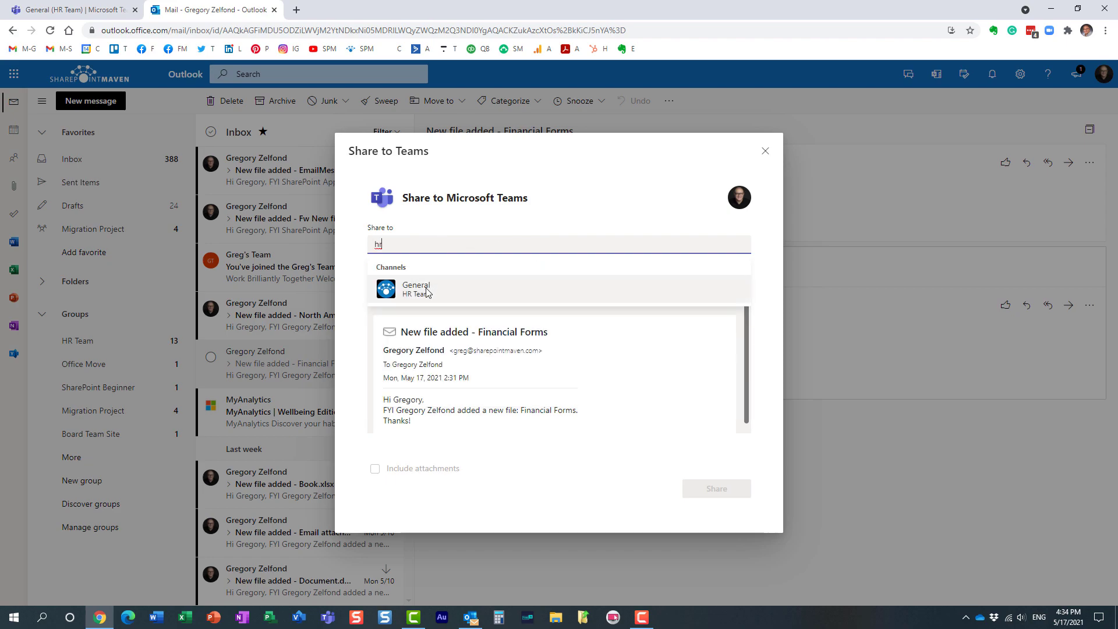
{"action": "left_click", "coordinate": [416, 289]}
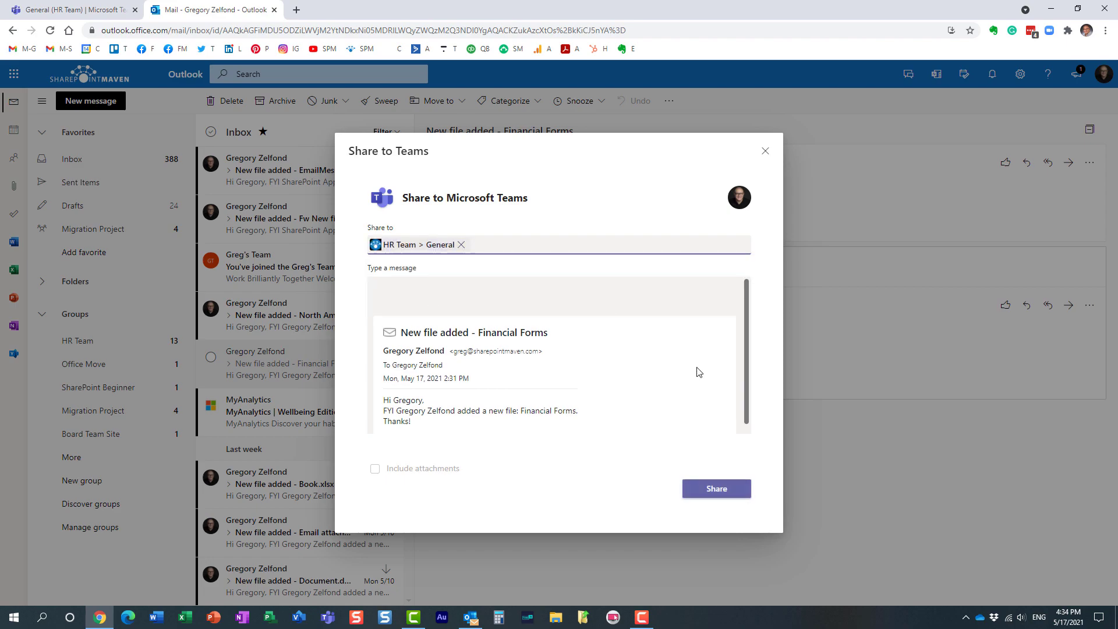
{"action": "left_click", "coordinate": [716, 488]}
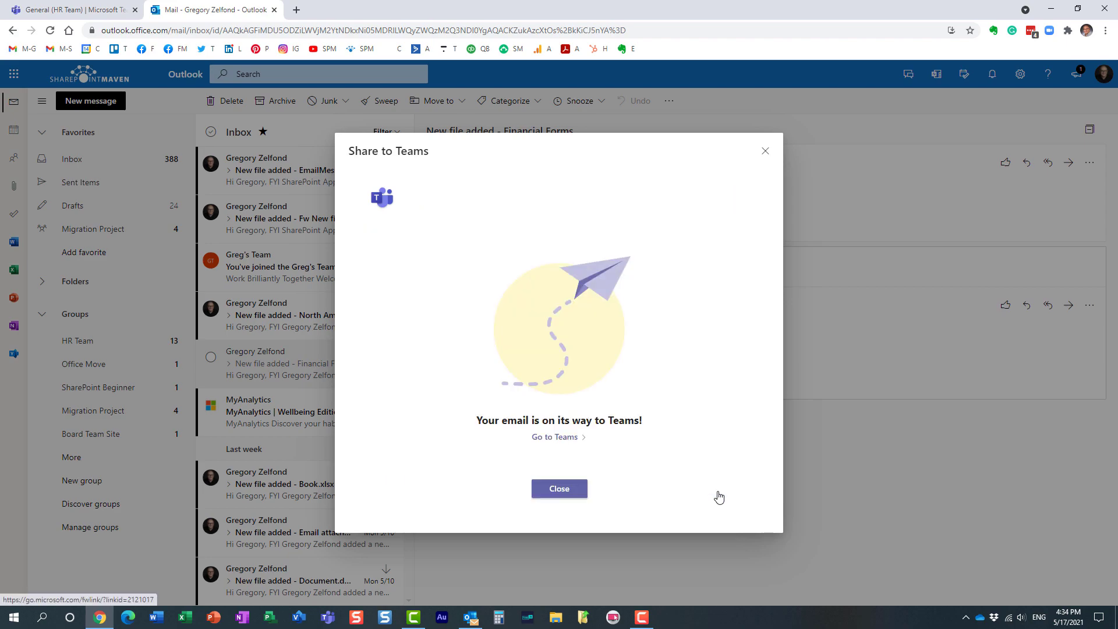
{"action": "mouse_move", "coordinate": [643, 428]}
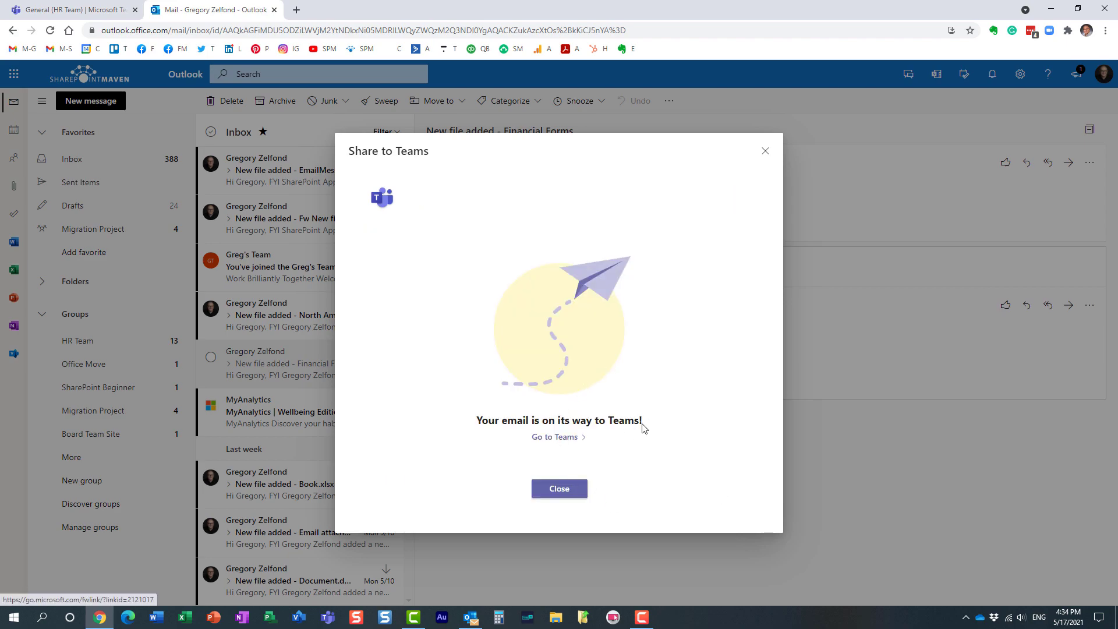
{"action": "mouse_move", "coordinate": [199, 64]}
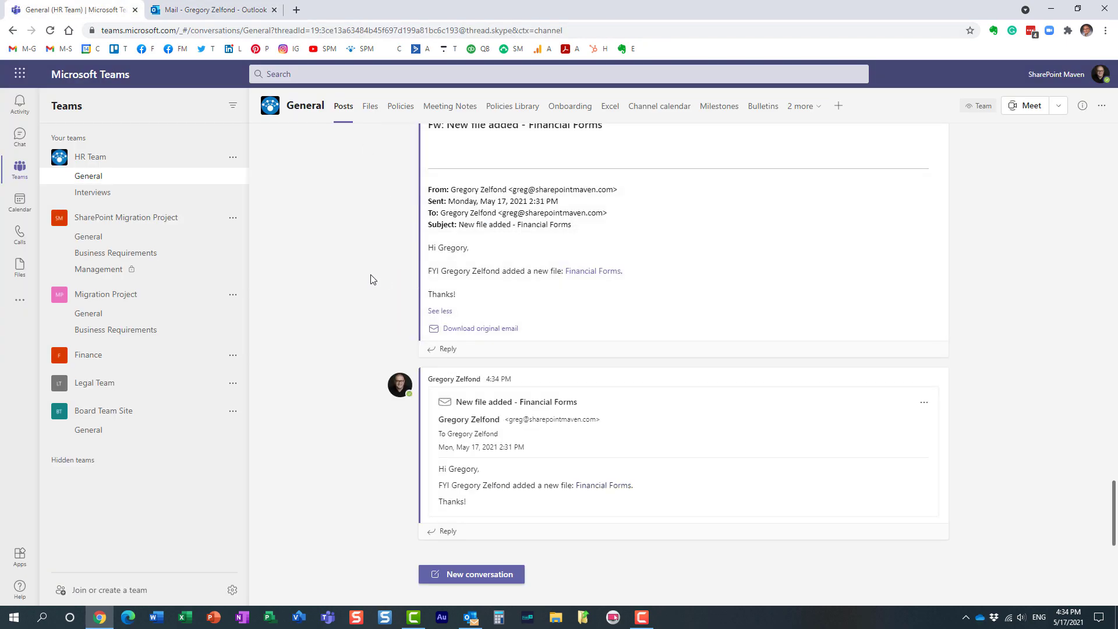
{"action": "mouse_move", "coordinate": [504, 508]}
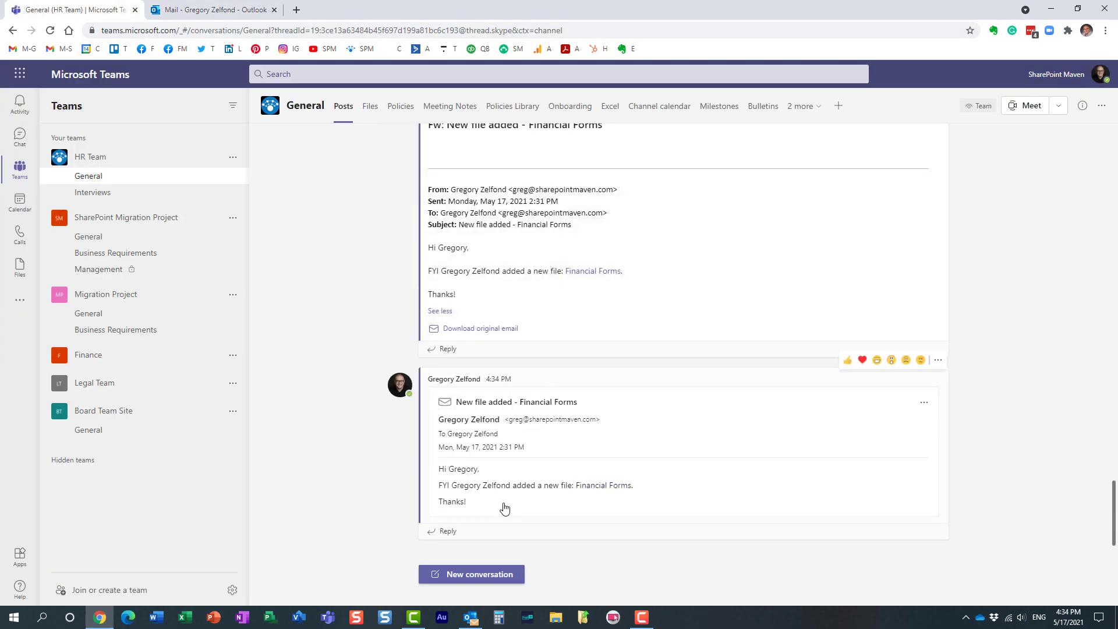
{"action": "mouse_move", "coordinate": [718, 477]}
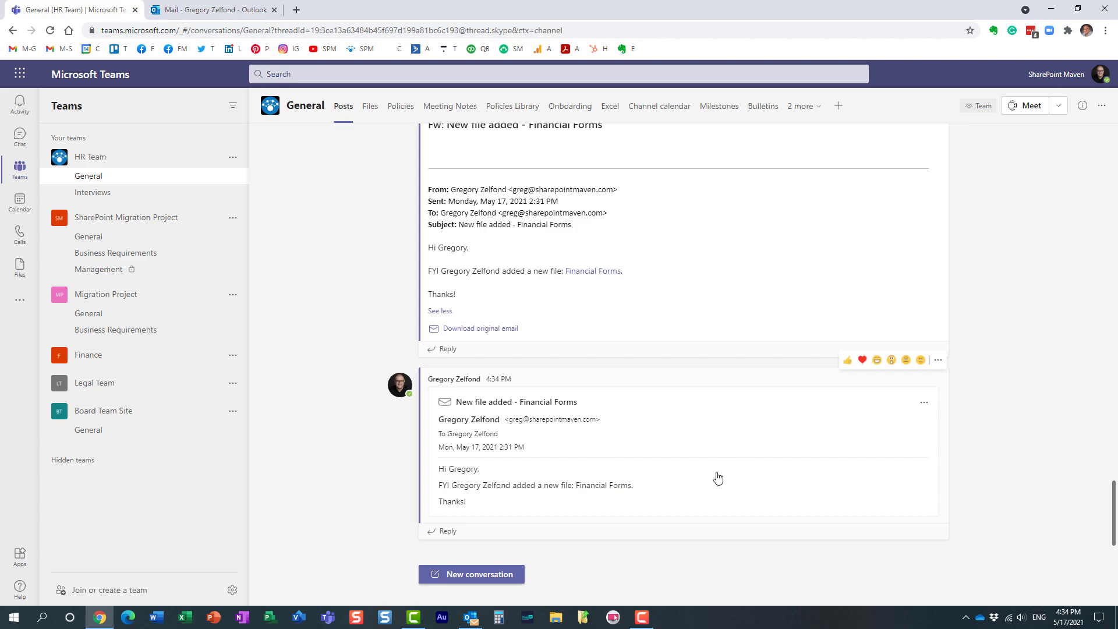
{"action": "mouse_move", "coordinate": [552, 420]}
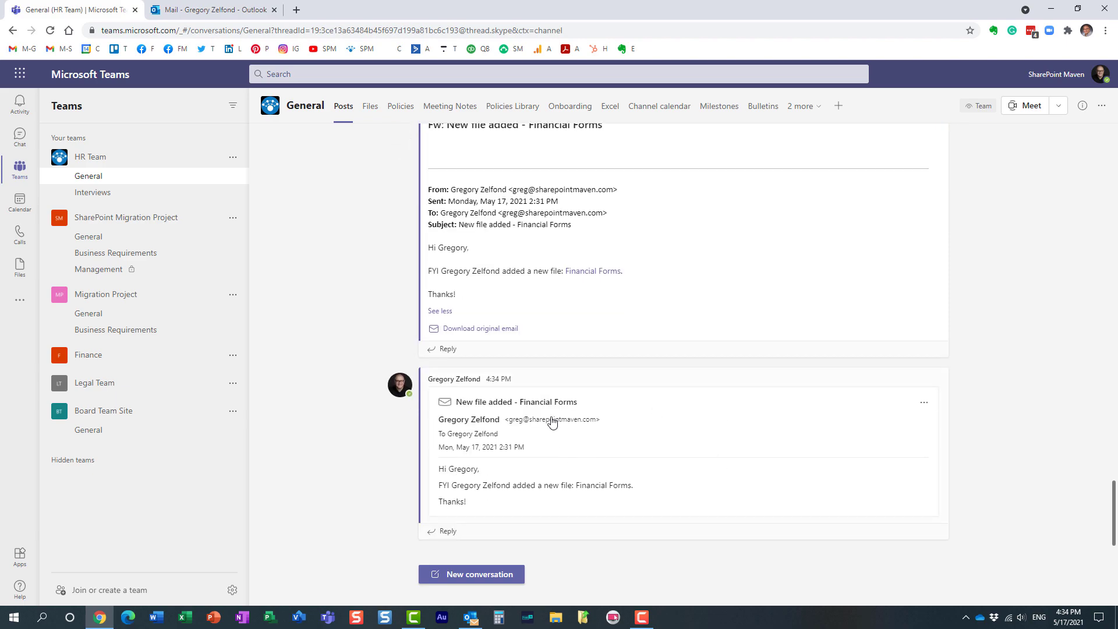
{"action": "mouse_move", "coordinate": [347, 420]}
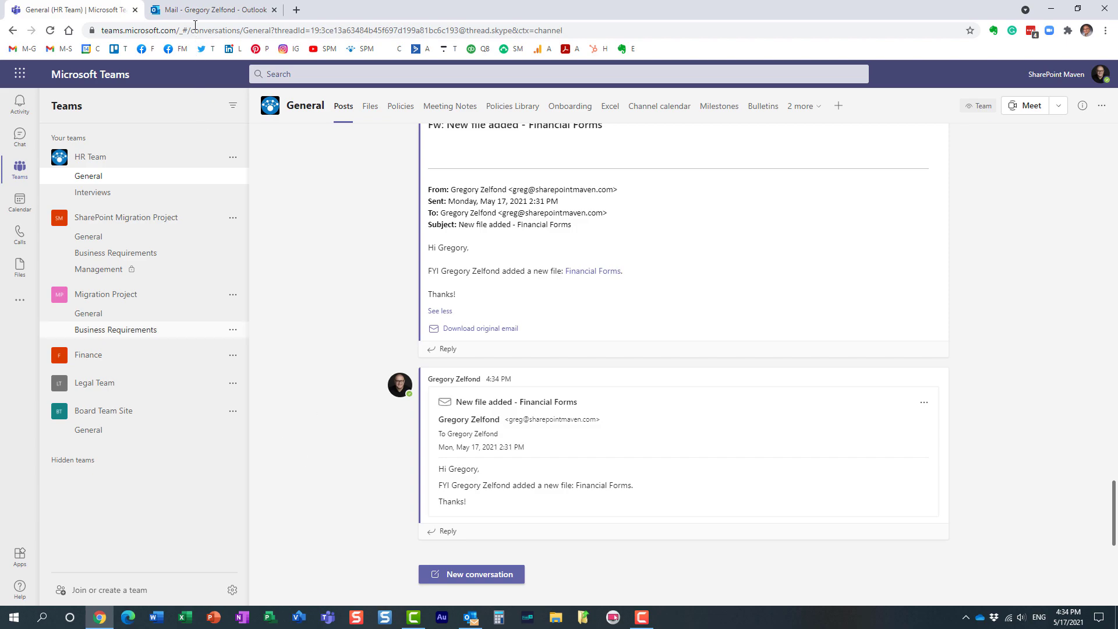
Review the new 4:34 PM post, then switch to the Outlook browser tab
{"action": "left_click", "coordinate": [211, 10]}
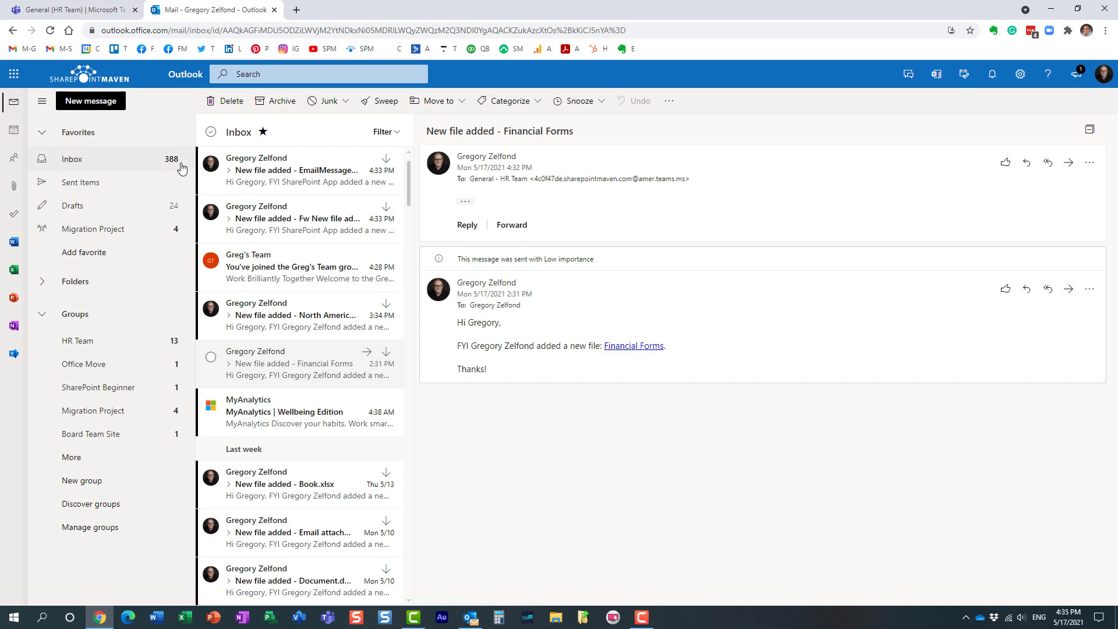
{"action": "left_click", "coordinate": [13, 73]}
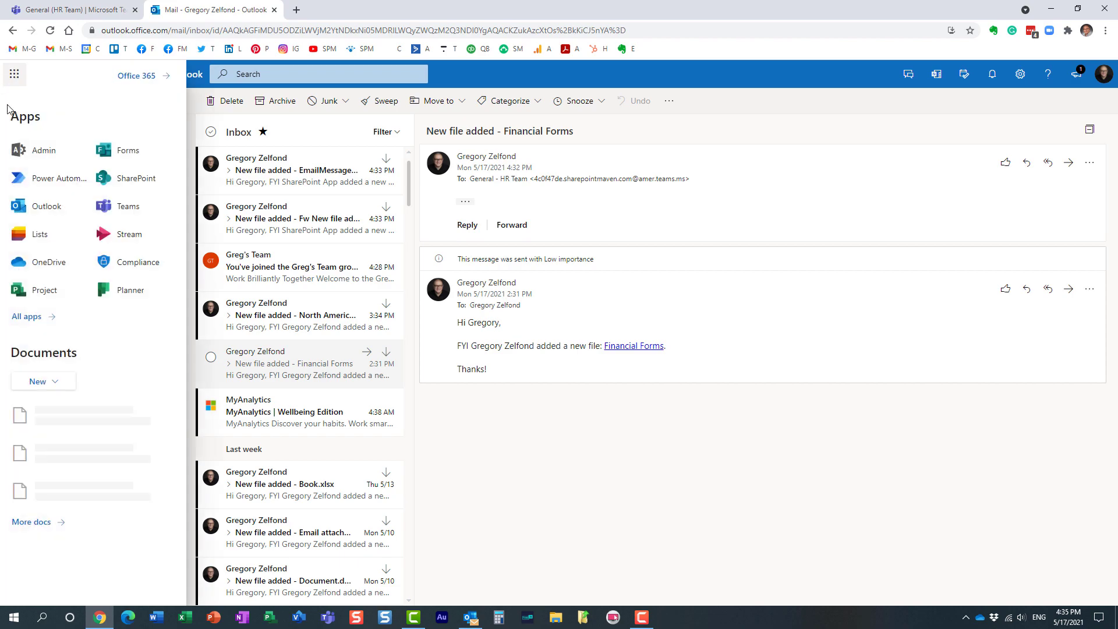
{"action": "left_click", "coordinate": [501, 80]}
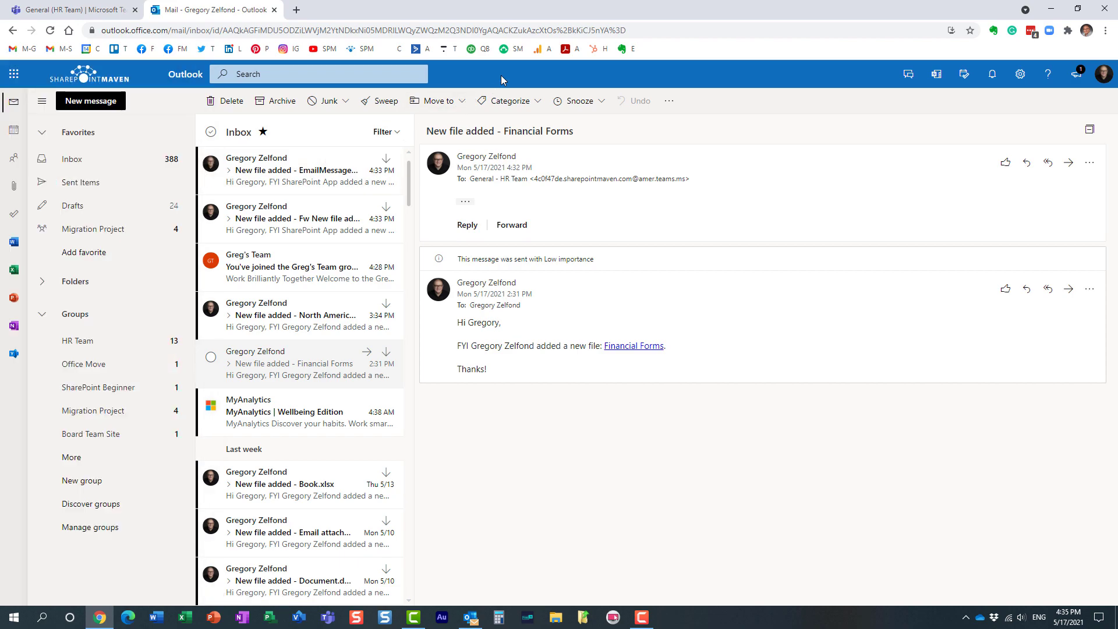
{"action": "mouse_move", "coordinate": [466, 615]}
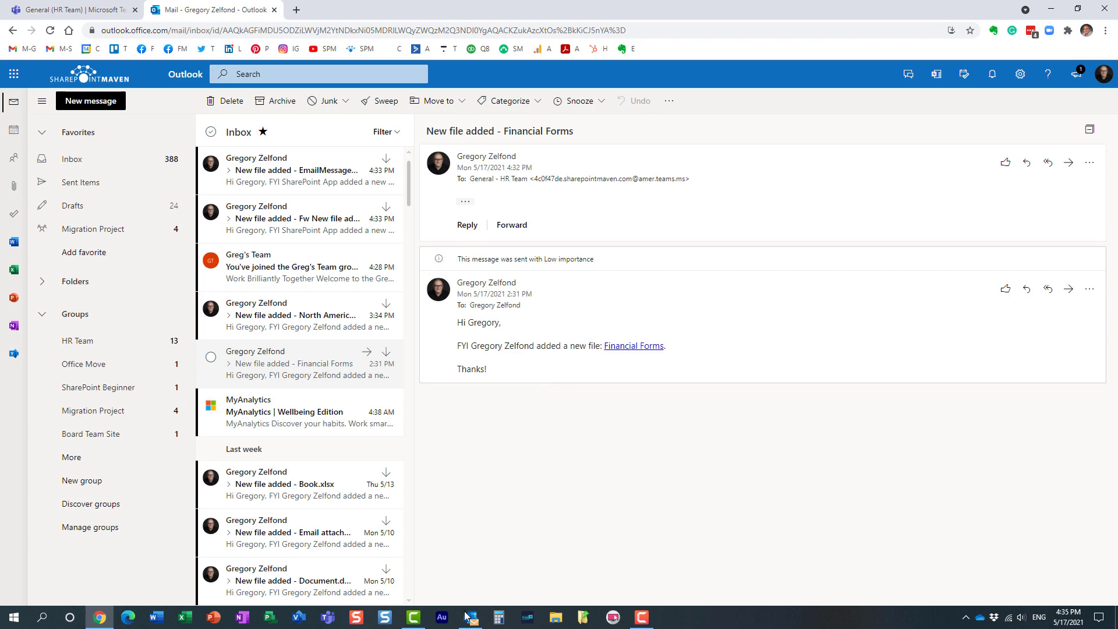
Open desktop Outlook from the taskbar to the Financial Forms email
{"action": "left_click", "coordinate": [469, 617]}
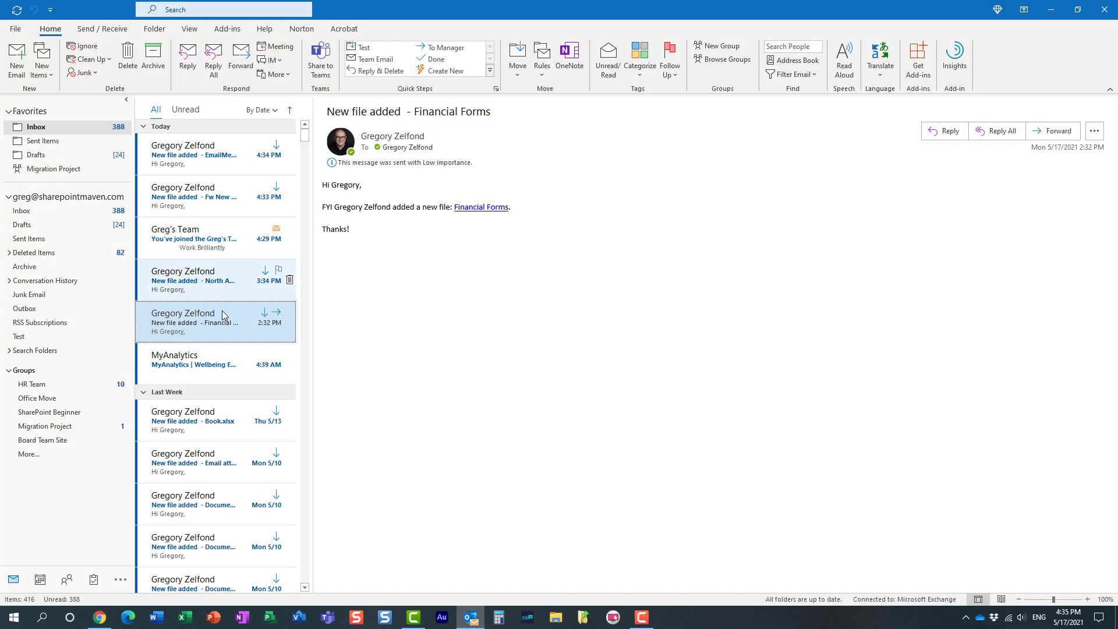
{"action": "mouse_move", "coordinate": [414, 324]}
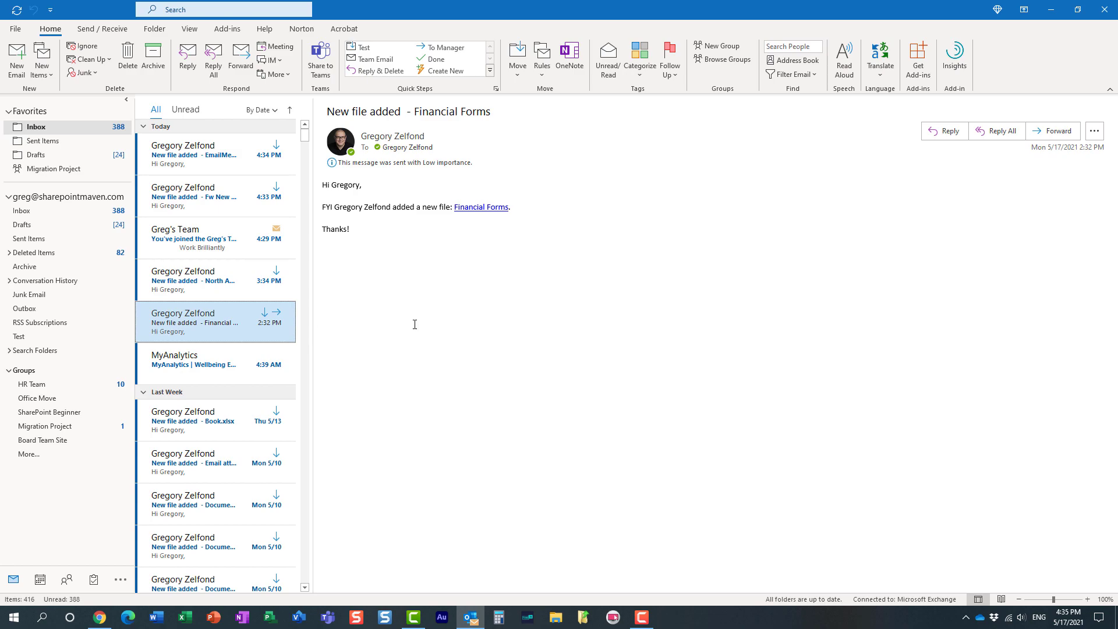
{"action": "mouse_move", "coordinate": [454, 249]}
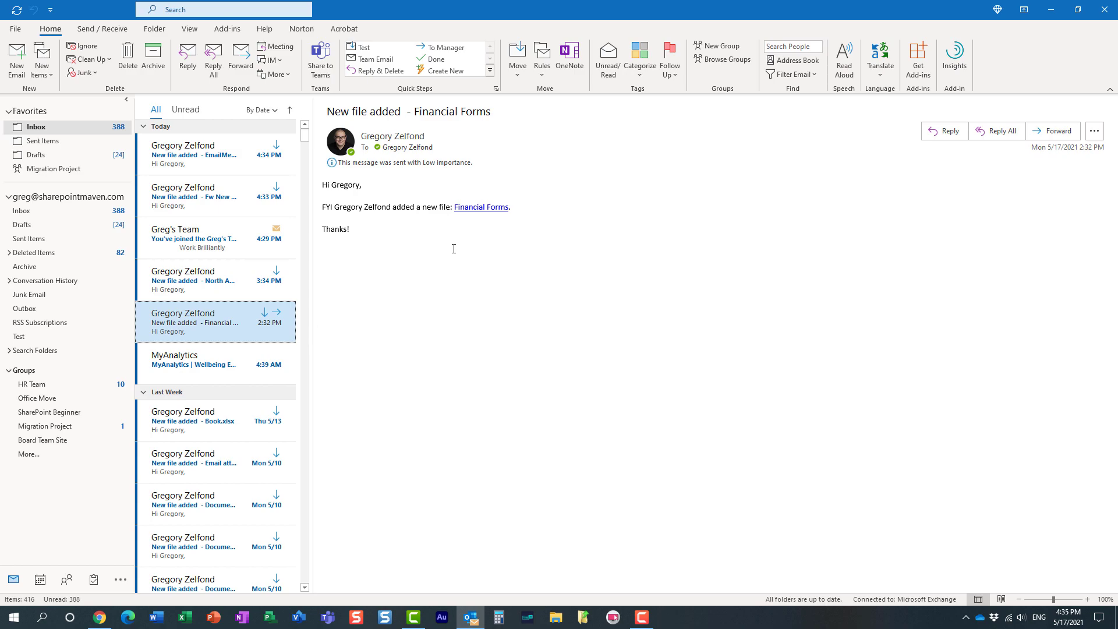
{"action": "mouse_move", "coordinate": [409, 227]}
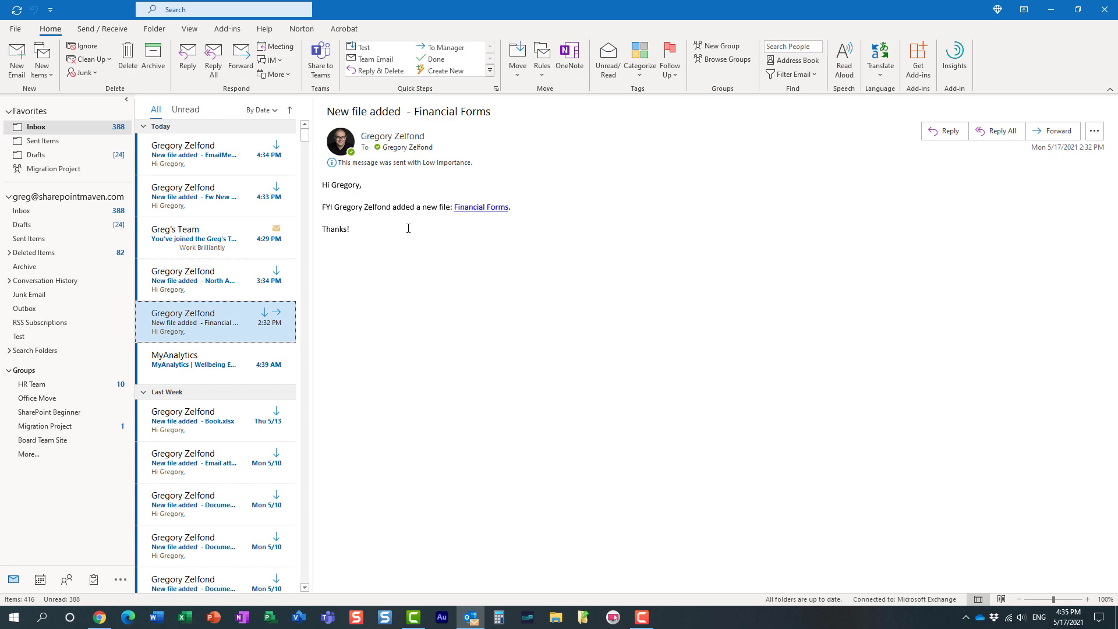
{"action": "mouse_move", "coordinate": [196, 318]}
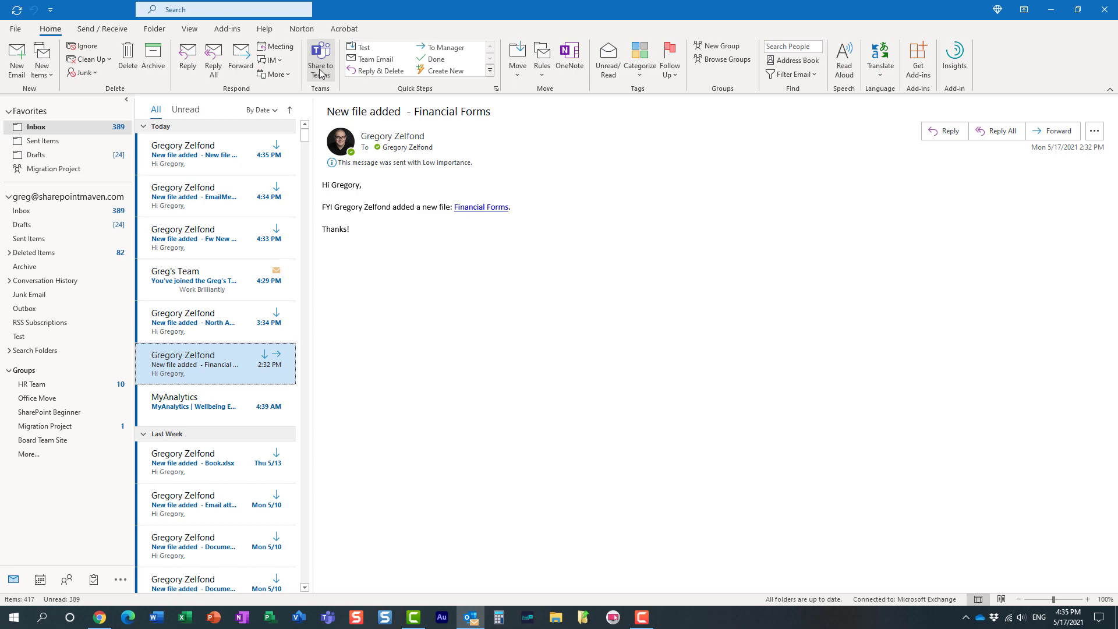
Share the Financial Forms email to HR Team > General, close confirmation, and return to the browser
{"action": "left_click", "coordinate": [320, 60]}
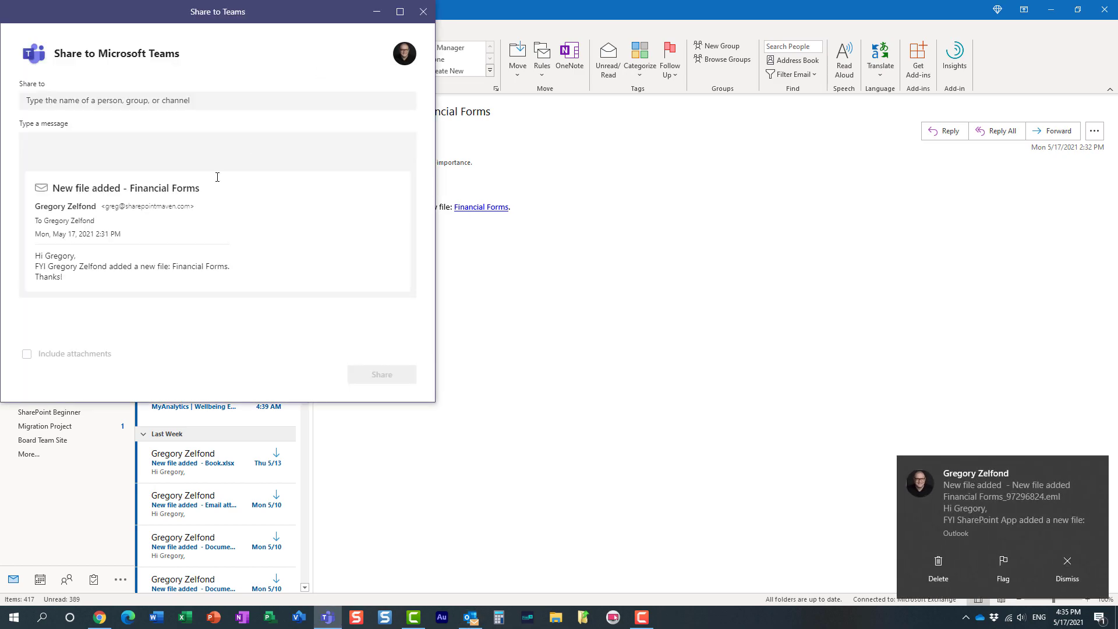
{"action": "left_click", "coordinate": [214, 101]}
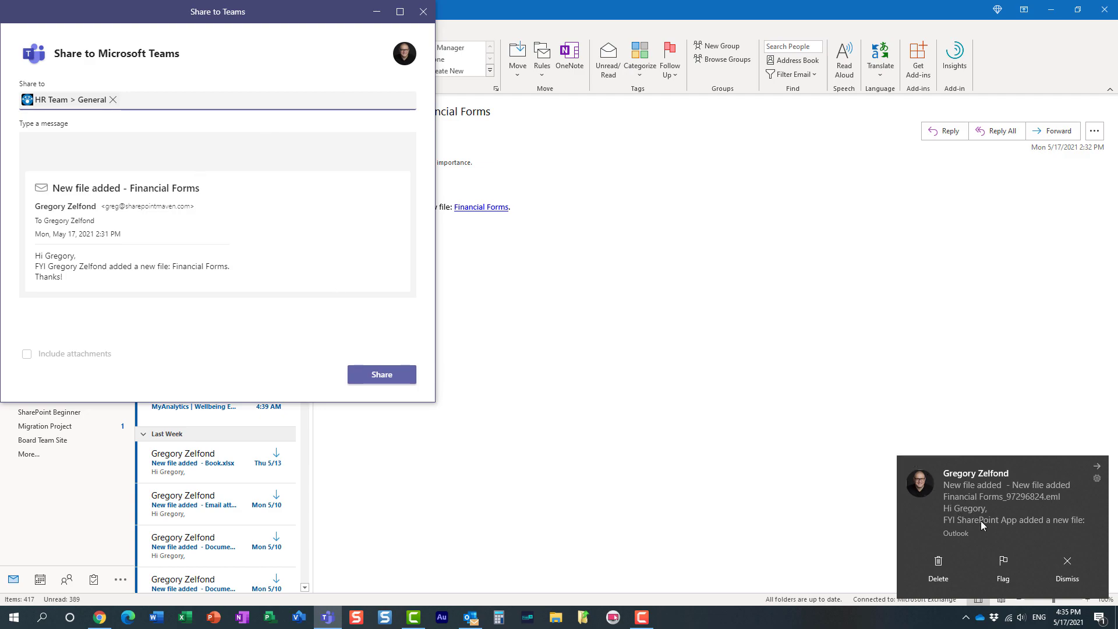
{"action": "left_click", "coordinate": [381, 374]}
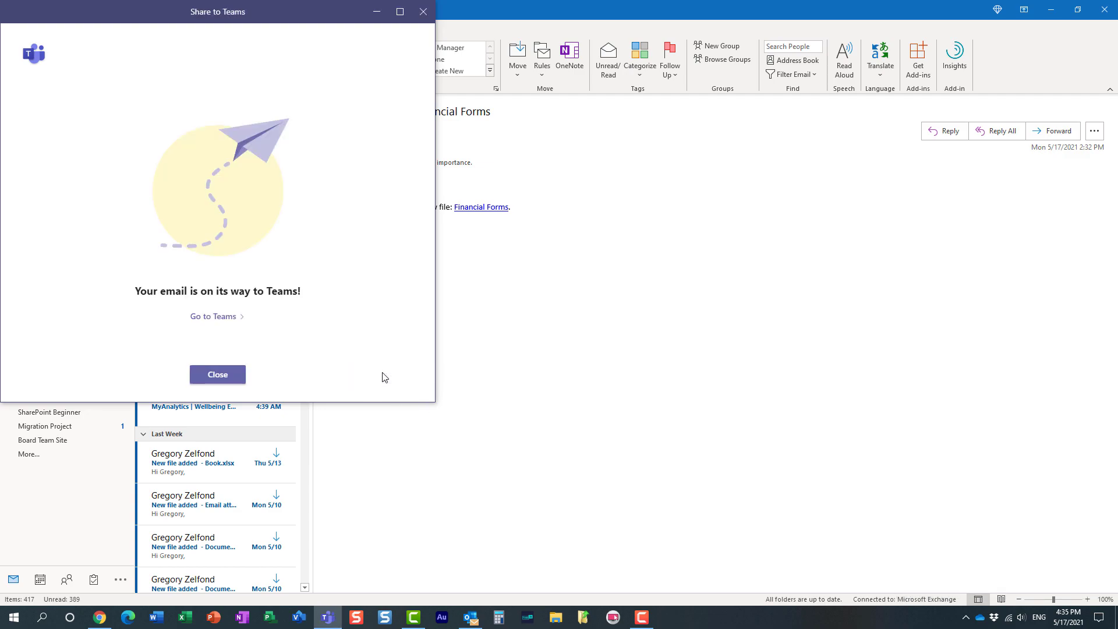
{"action": "left_click", "coordinate": [216, 374]}
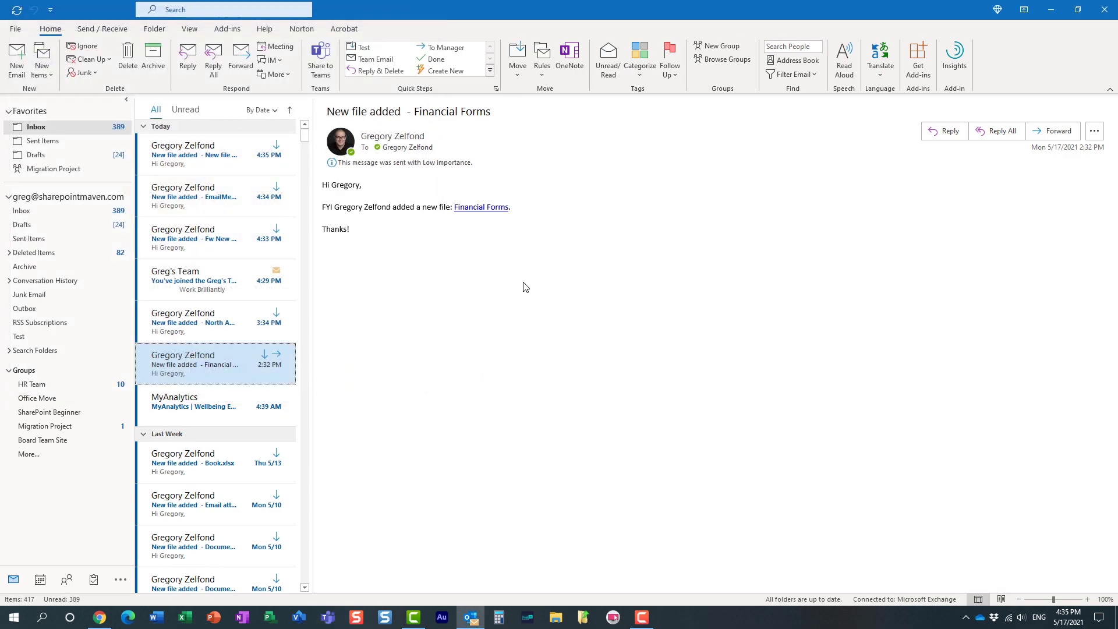
{"action": "left_click", "coordinate": [99, 617]}
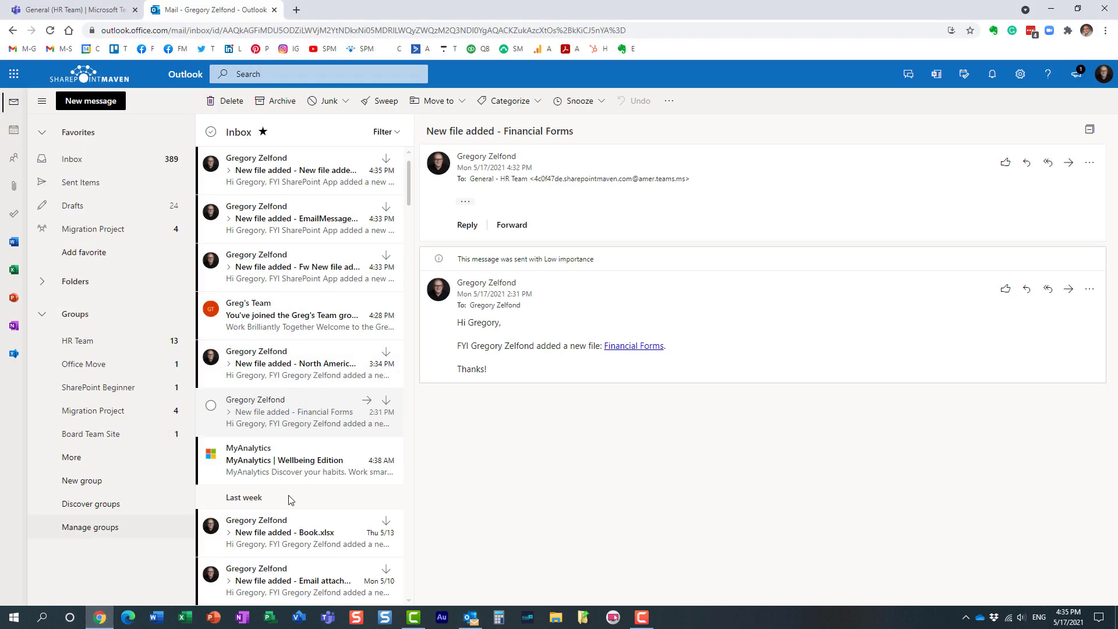
Switch to Teams and review the 4:35 PM Financial Forms post in General
{"action": "left_click", "coordinate": [71, 9]}
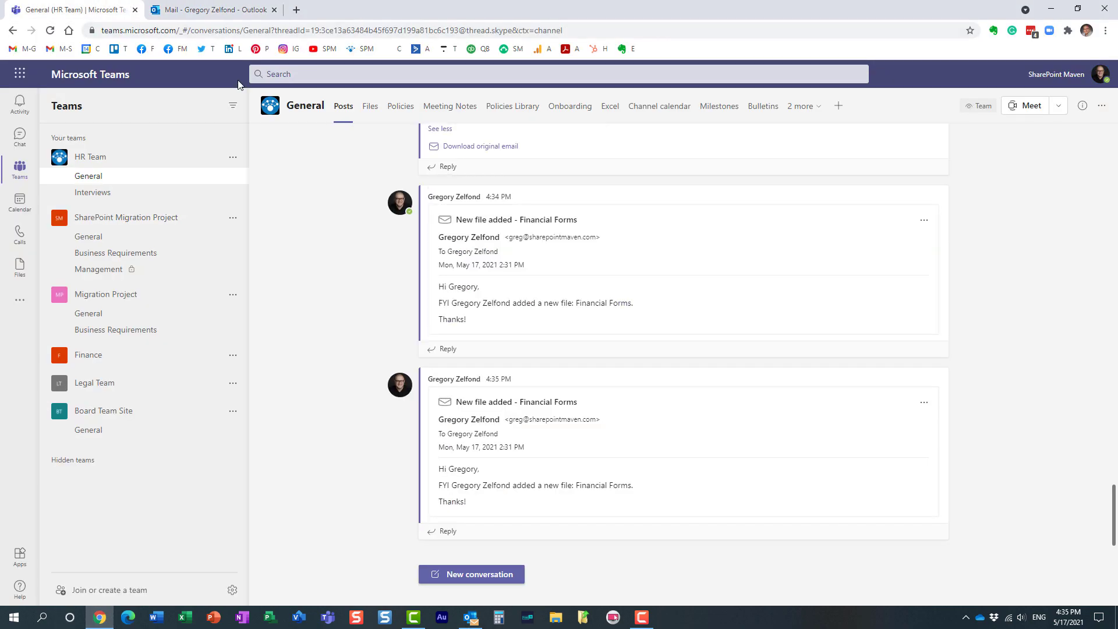
{"action": "mouse_move", "coordinate": [350, 267]}
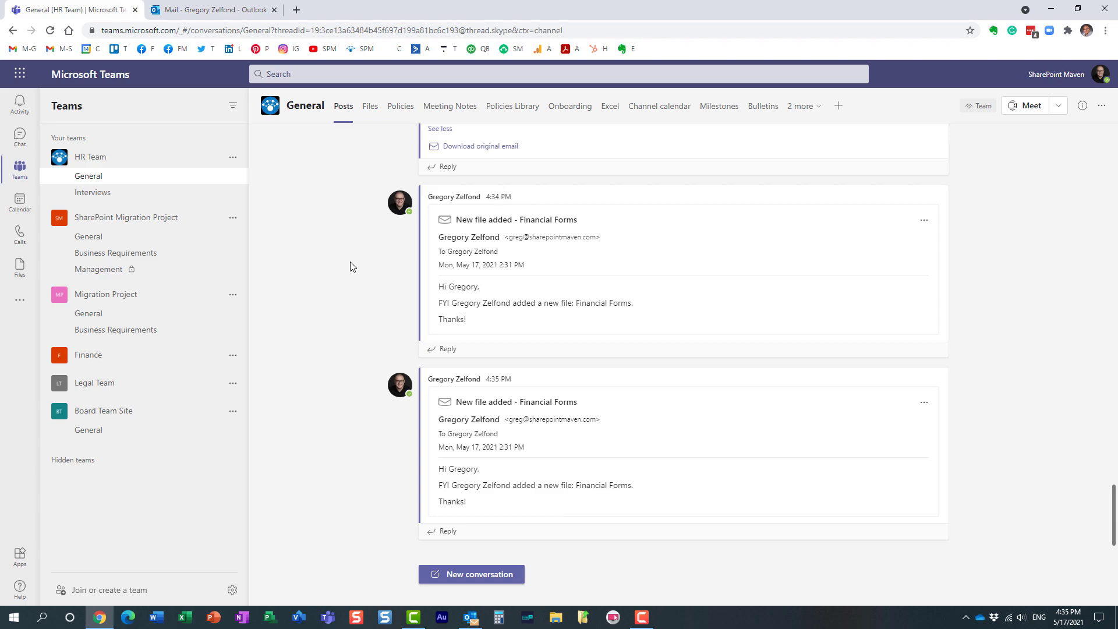
{"action": "mouse_move", "coordinate": [515, 311]}
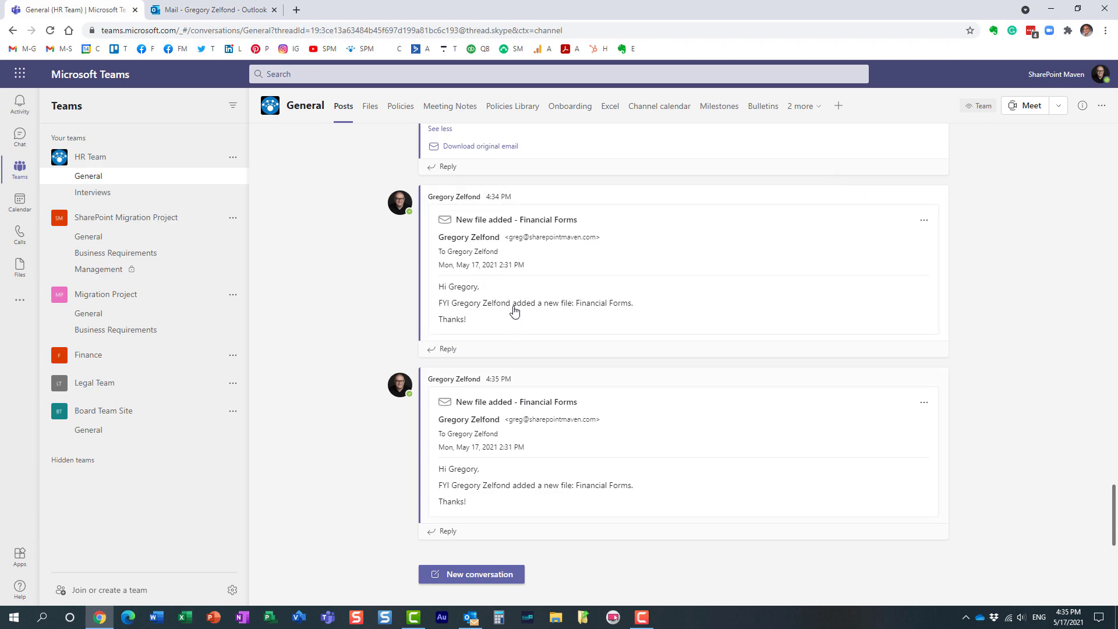
{"action": "mouse_move", "coordinate": [530, 366]}
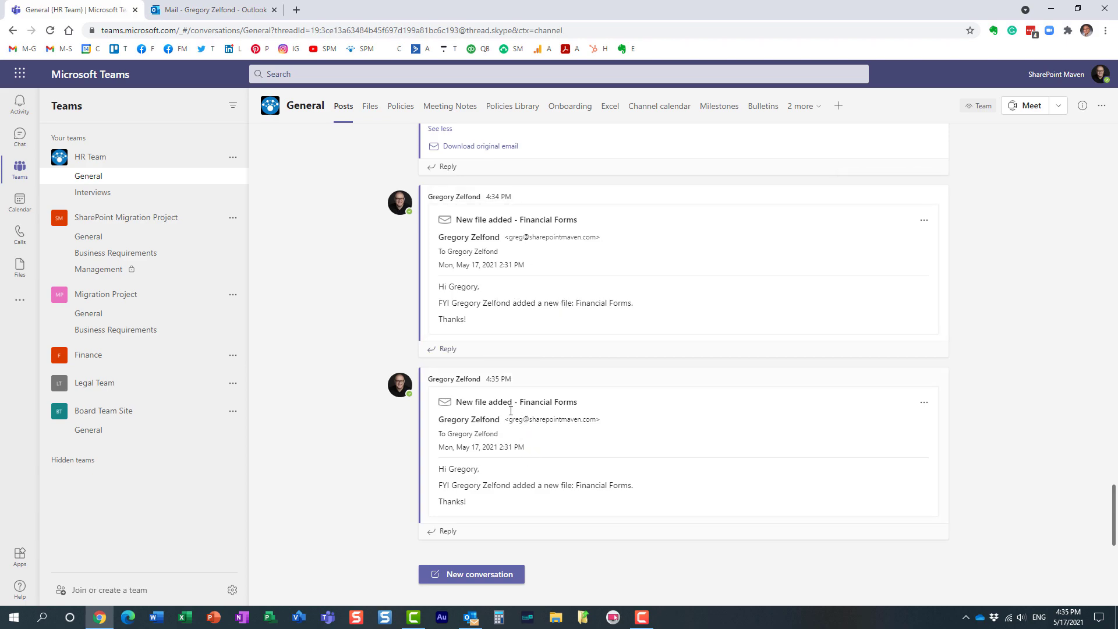
{"action": "mouse_move", "coordinate": [531, 476]}
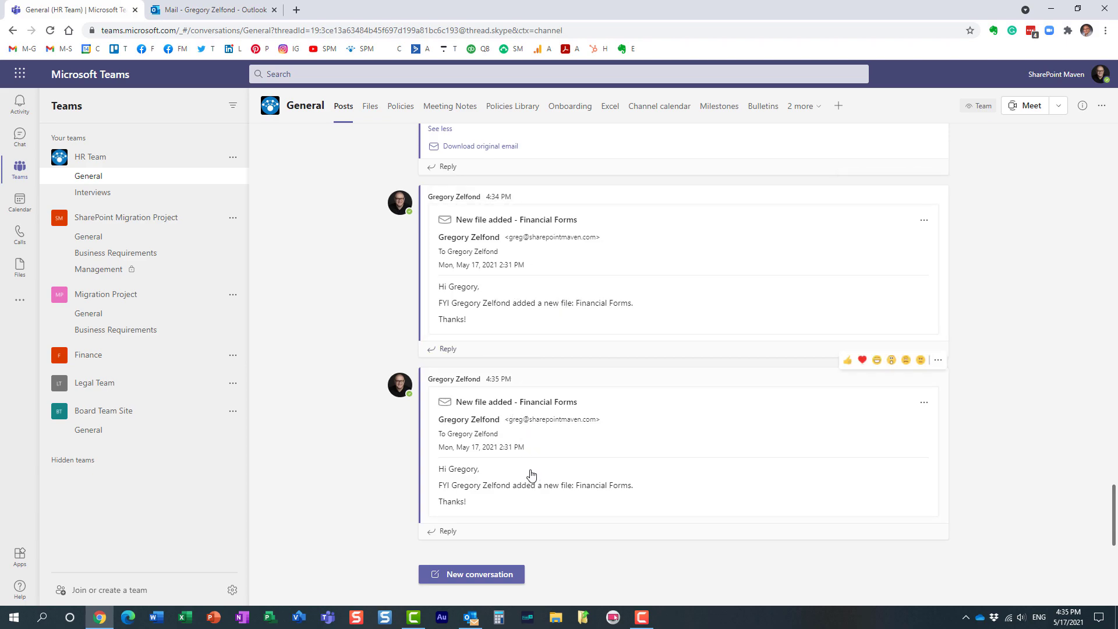